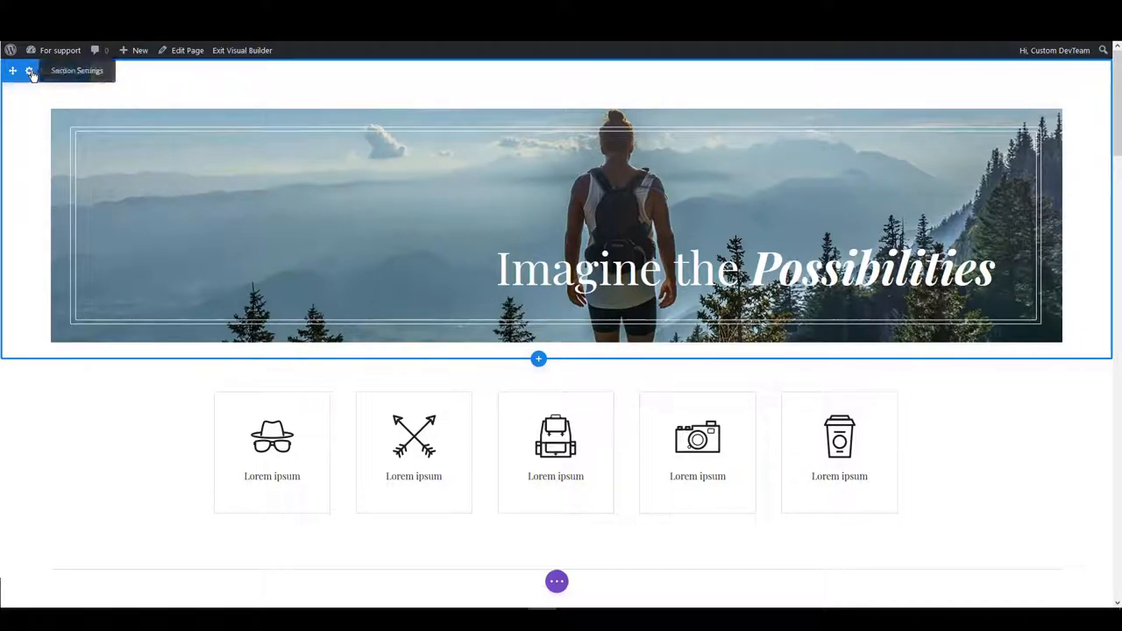
- Set the hero image section's background to black using the Background colour swatches
click(30, 71)
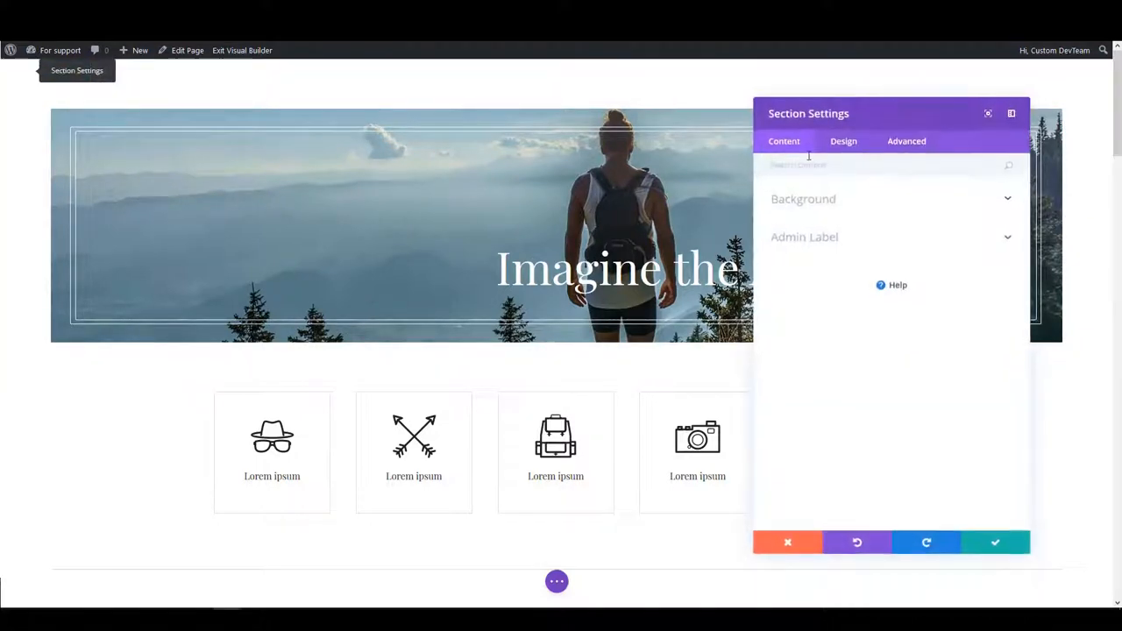
click(803, 198)
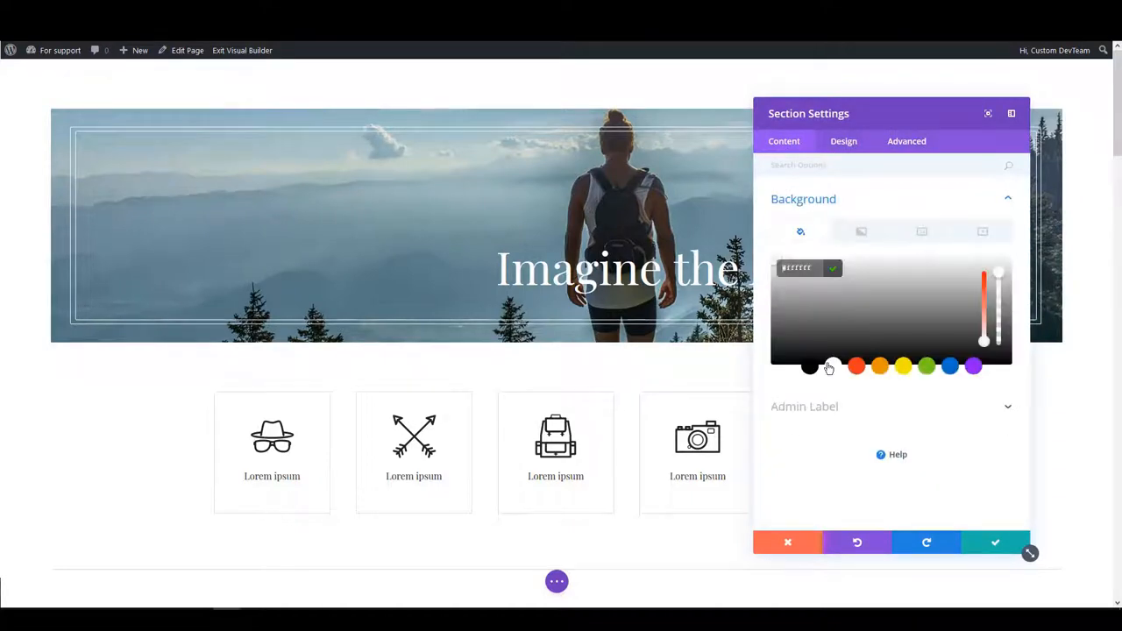
click(995, 542)
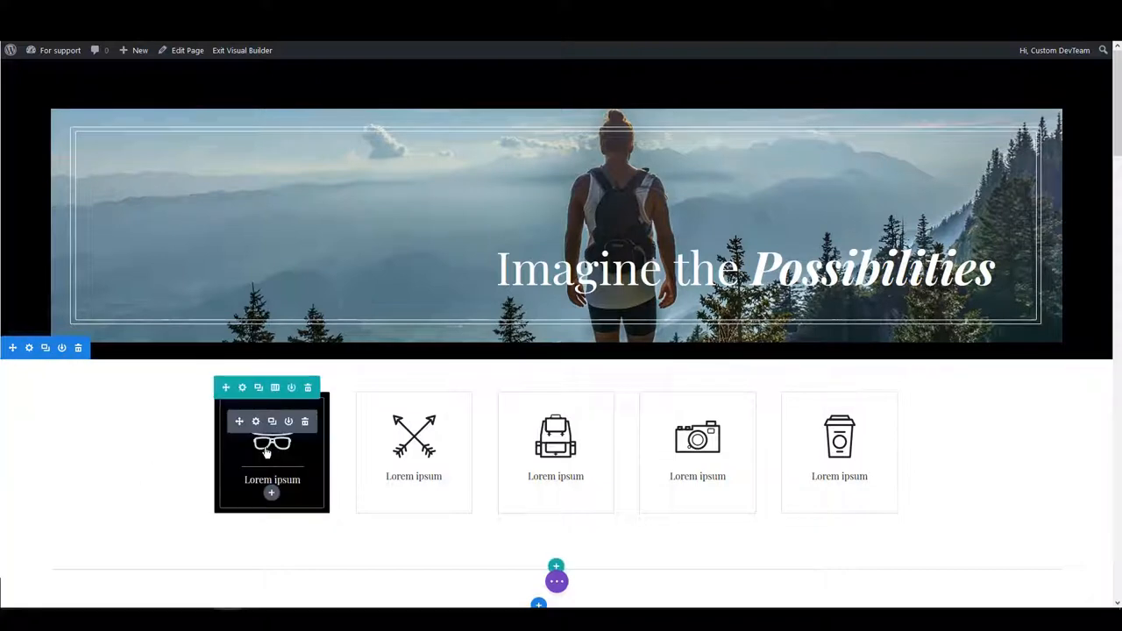
- Change the first blurb's Title field from 'Lorem ipsum' to 'New Title'
click(255, 421)
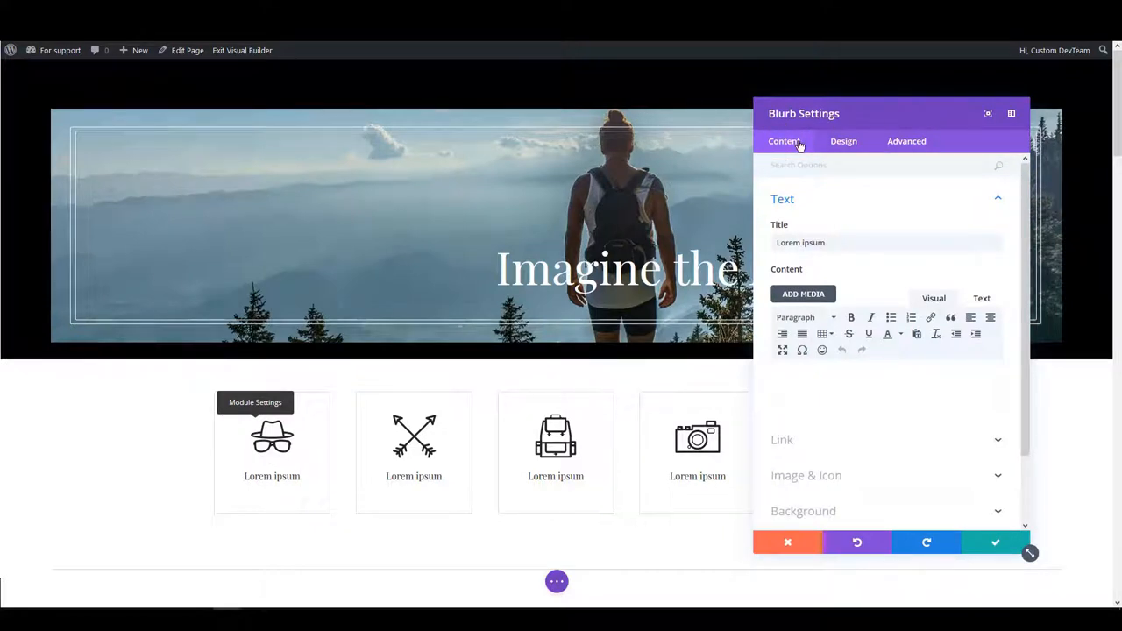
mouse_move(842, 141)
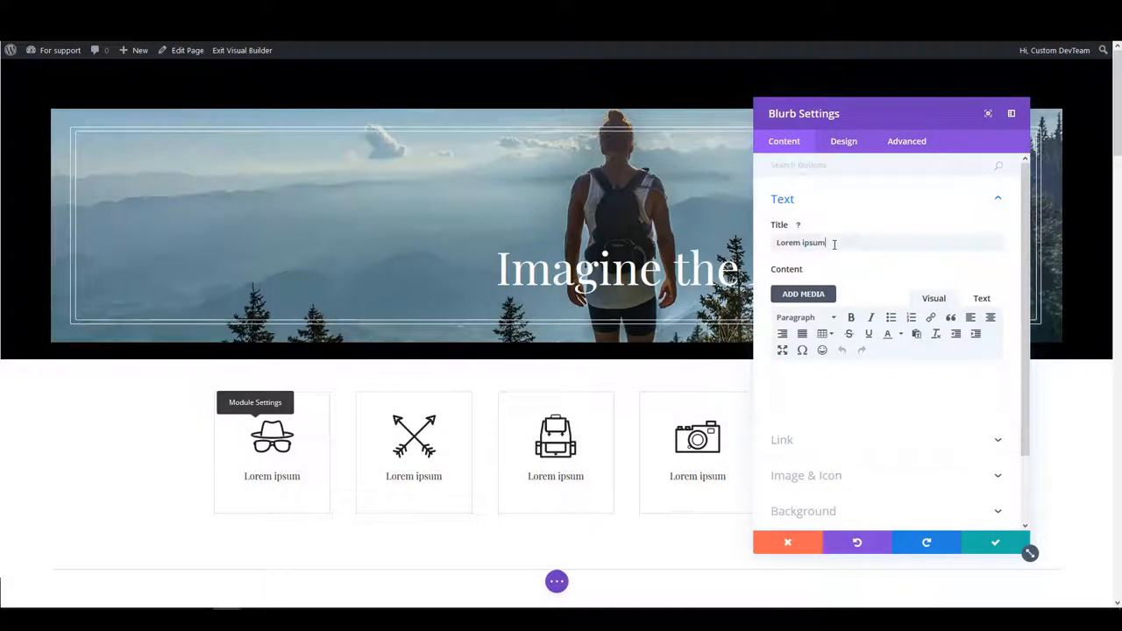
text(New Title)
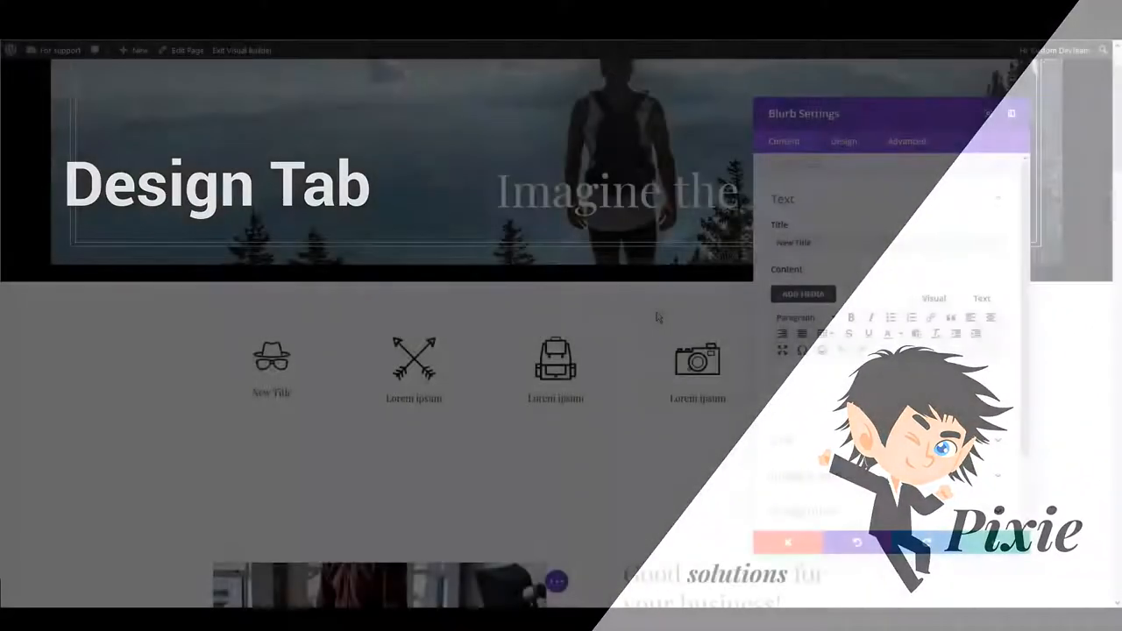
- In the blurb's Design options, enlarge the New Title text size and adjust the Sizing widths
click(844, 141)
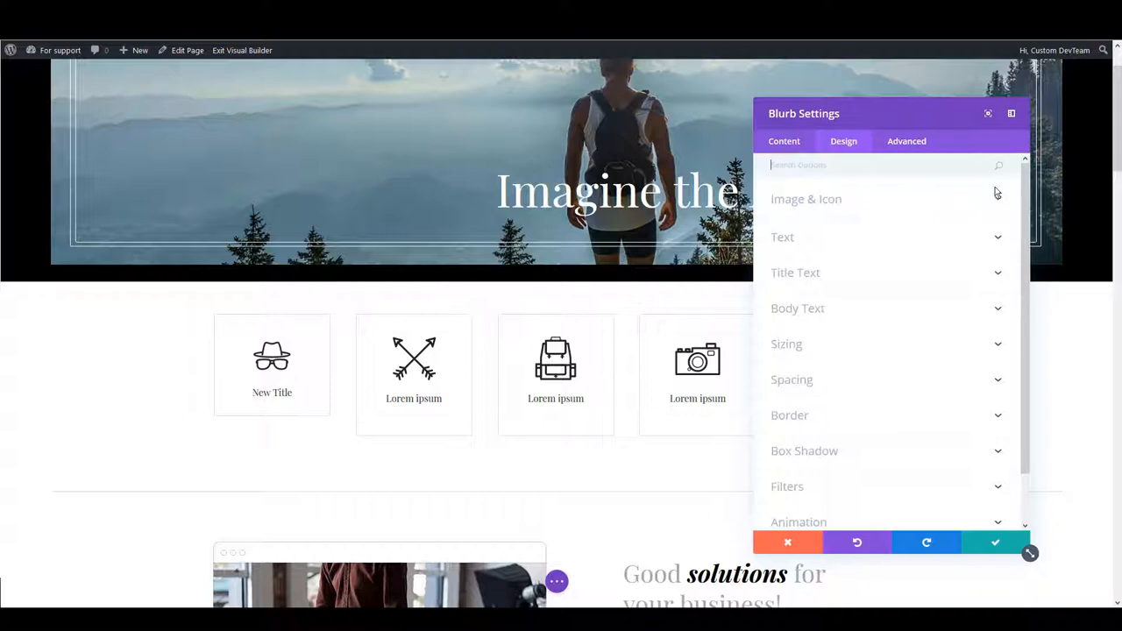
mouse_move(992, 211)
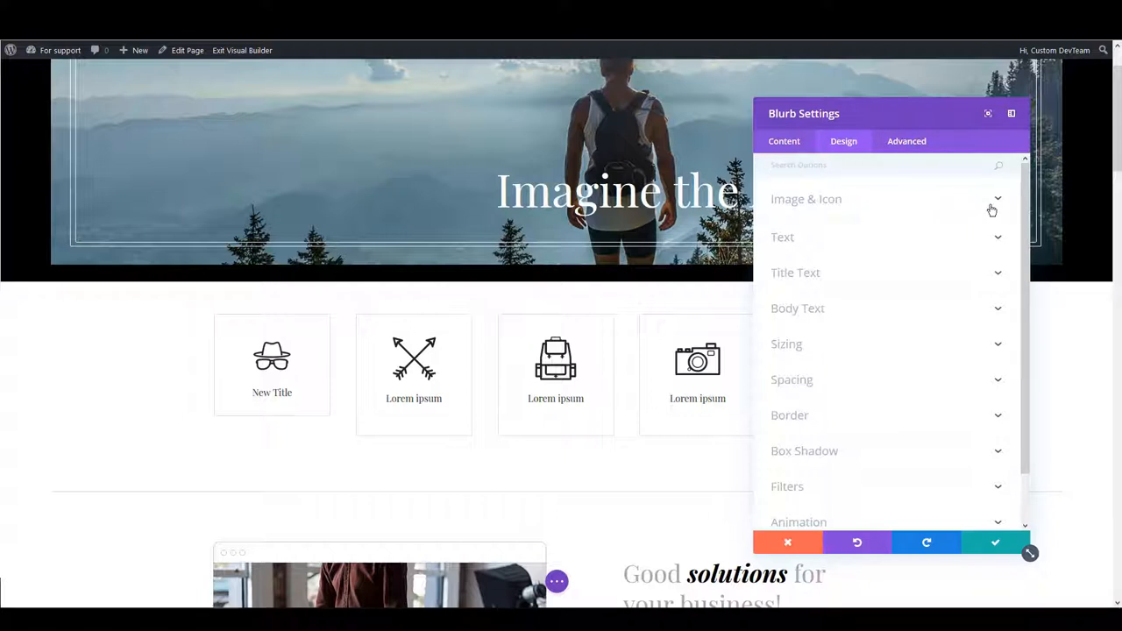
mouse_move(962, 224)
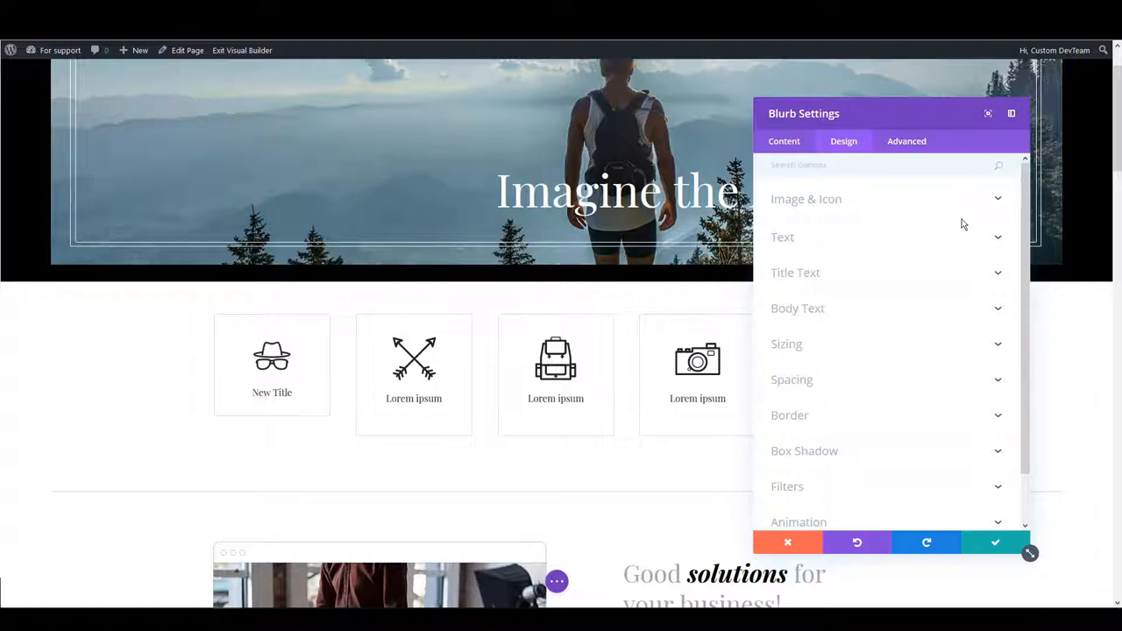
click(795, 273)
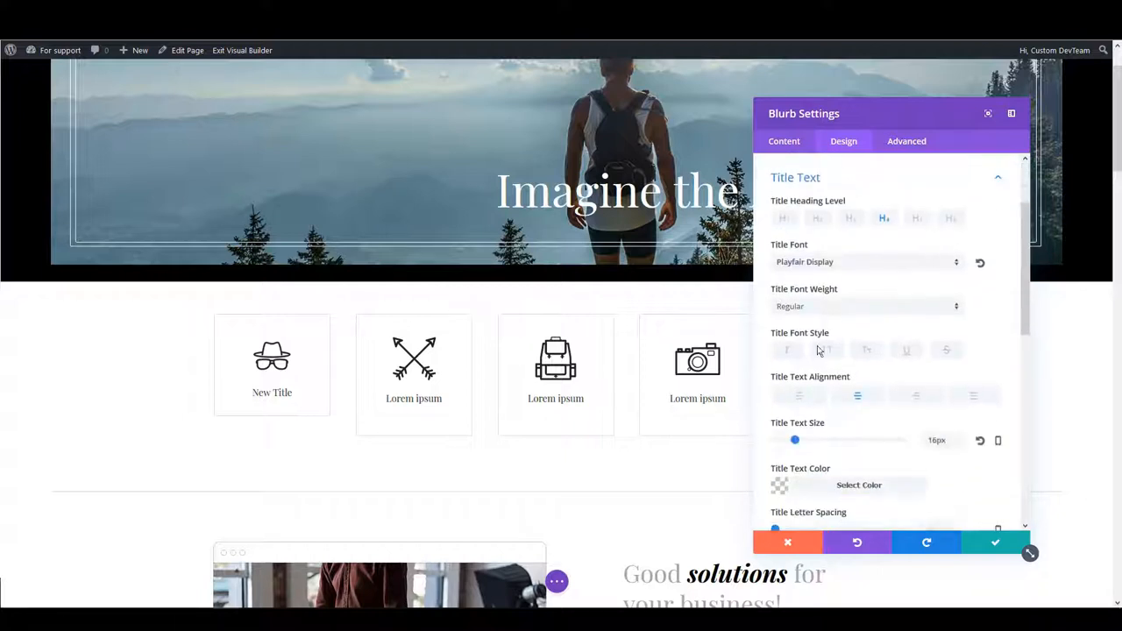
drag(795, 439, 817, 439)
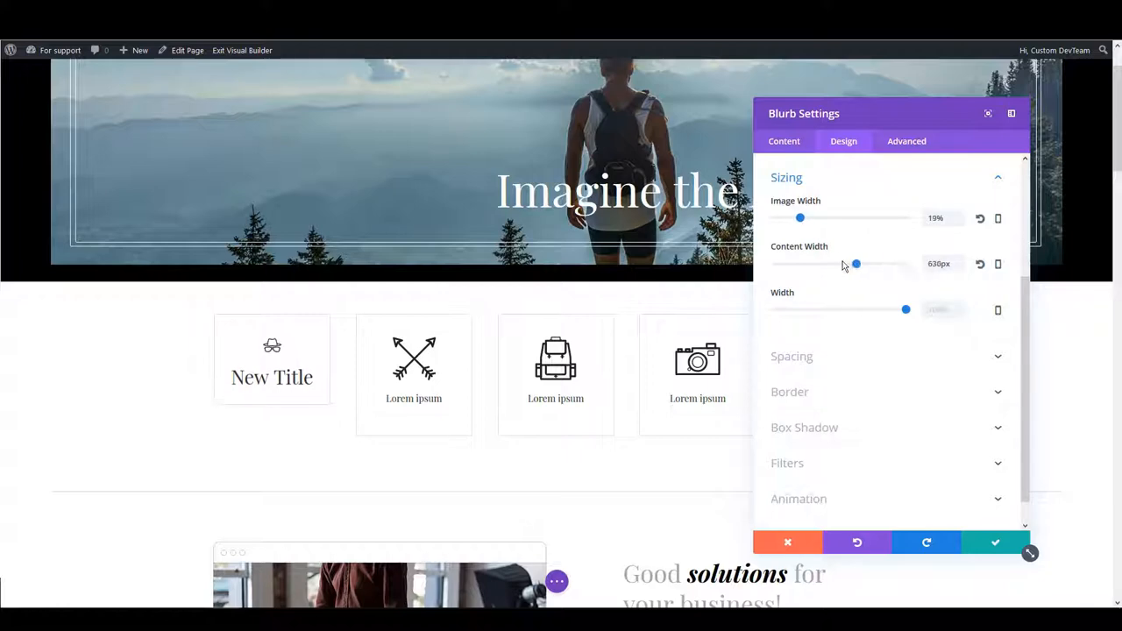
drag(856, 264, 775, 264)
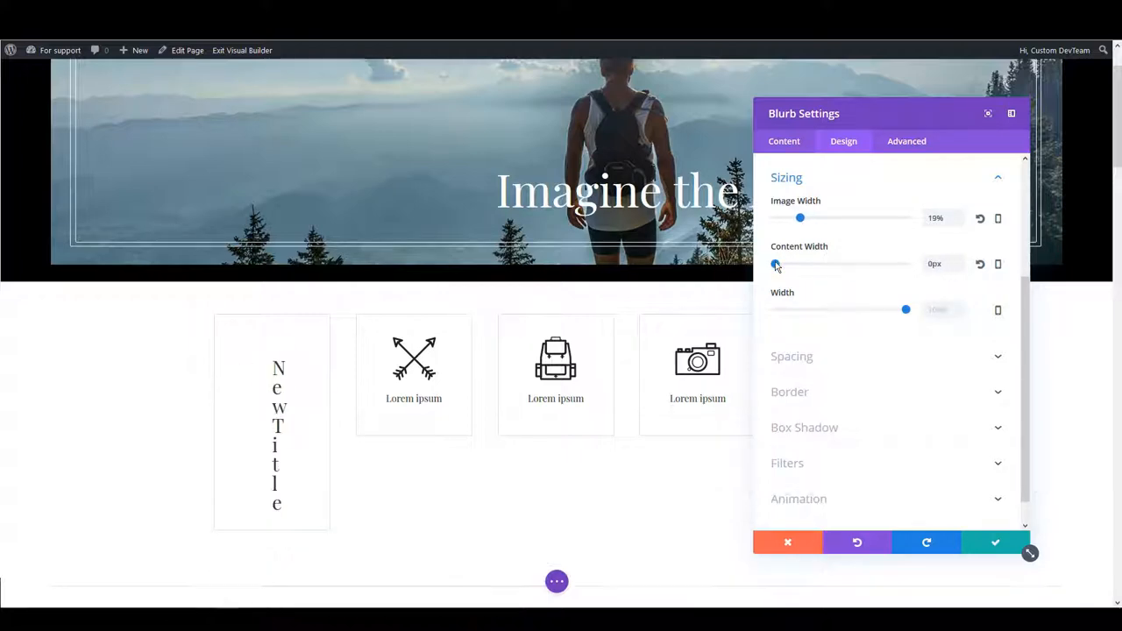
click(906, 141)
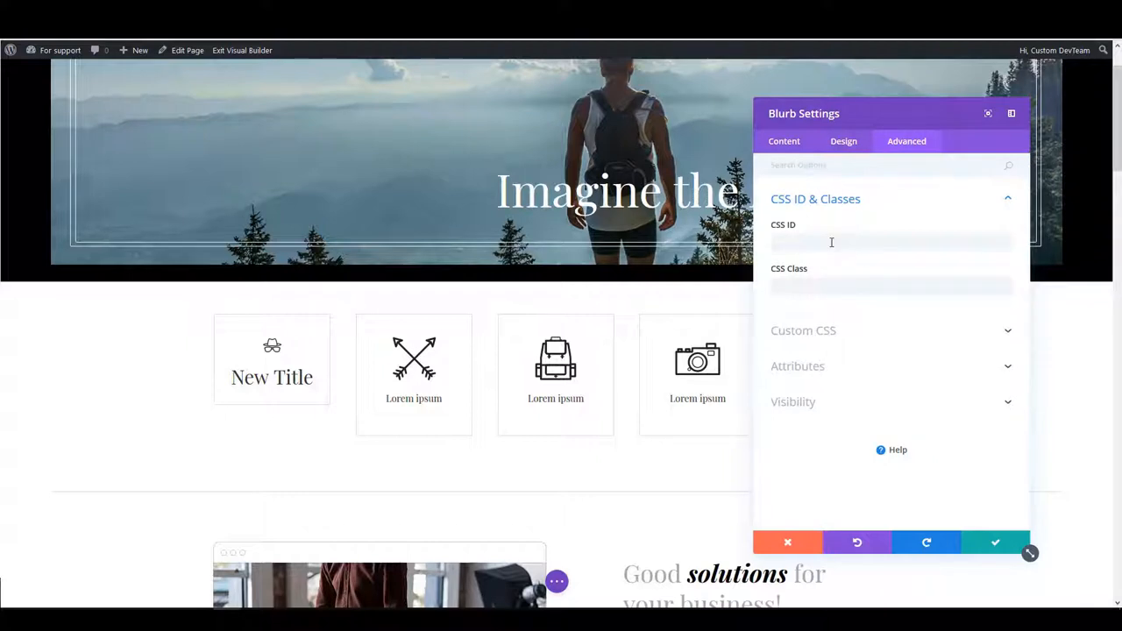
- Collapse CSS ID & Classes and expand Custom CSS to reveal the Before, Main Element and After boxes
click(890, 242)
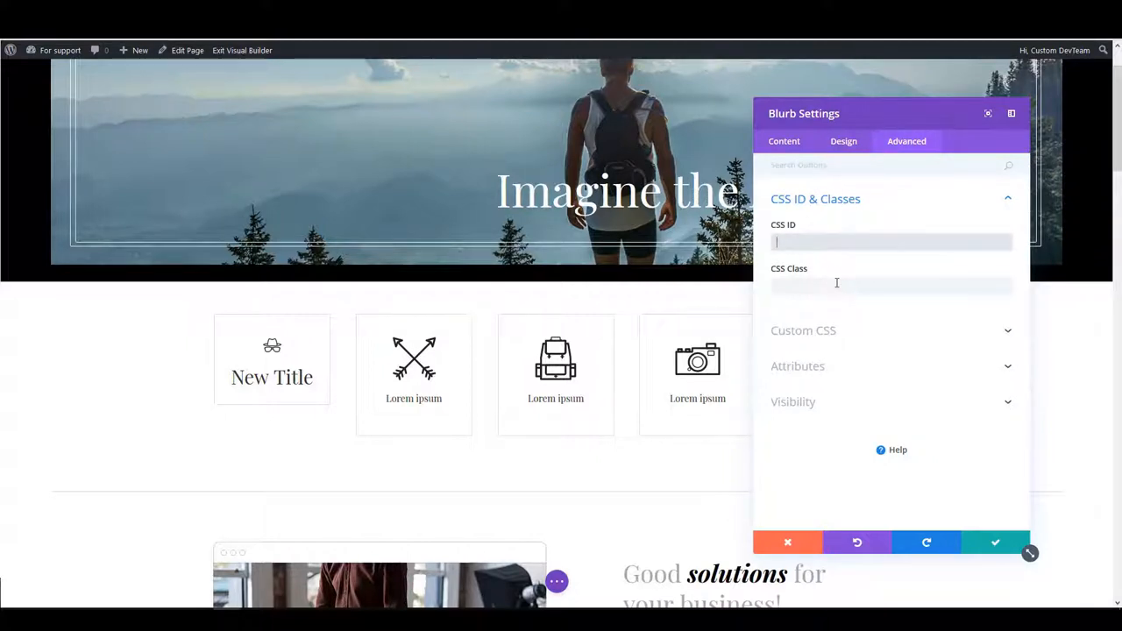
click(815, 199)
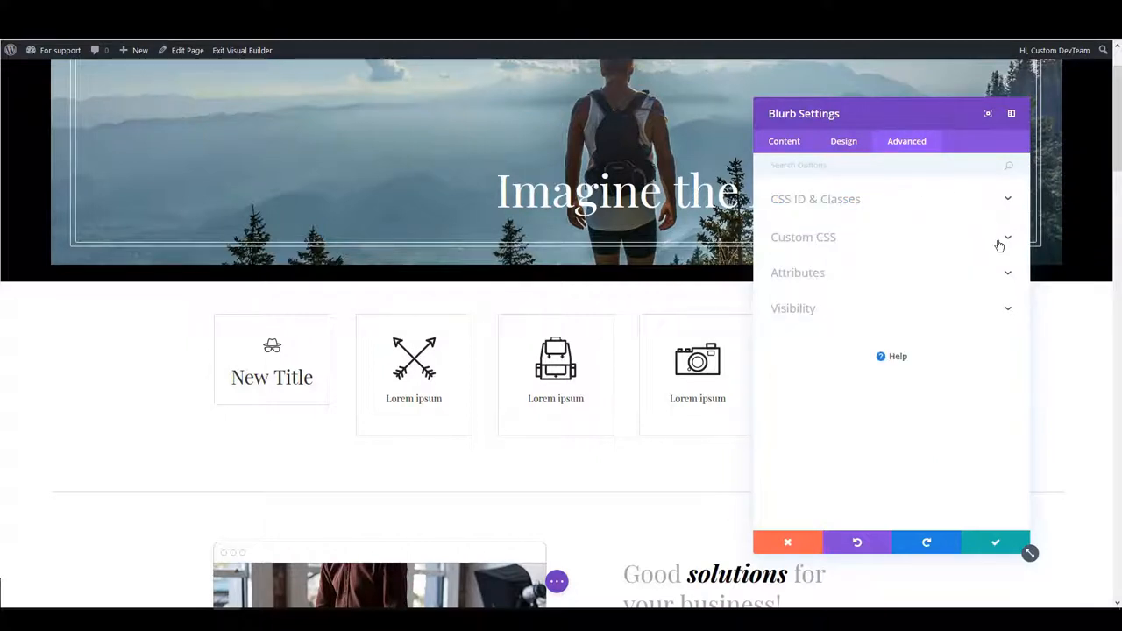
click(803, 237)
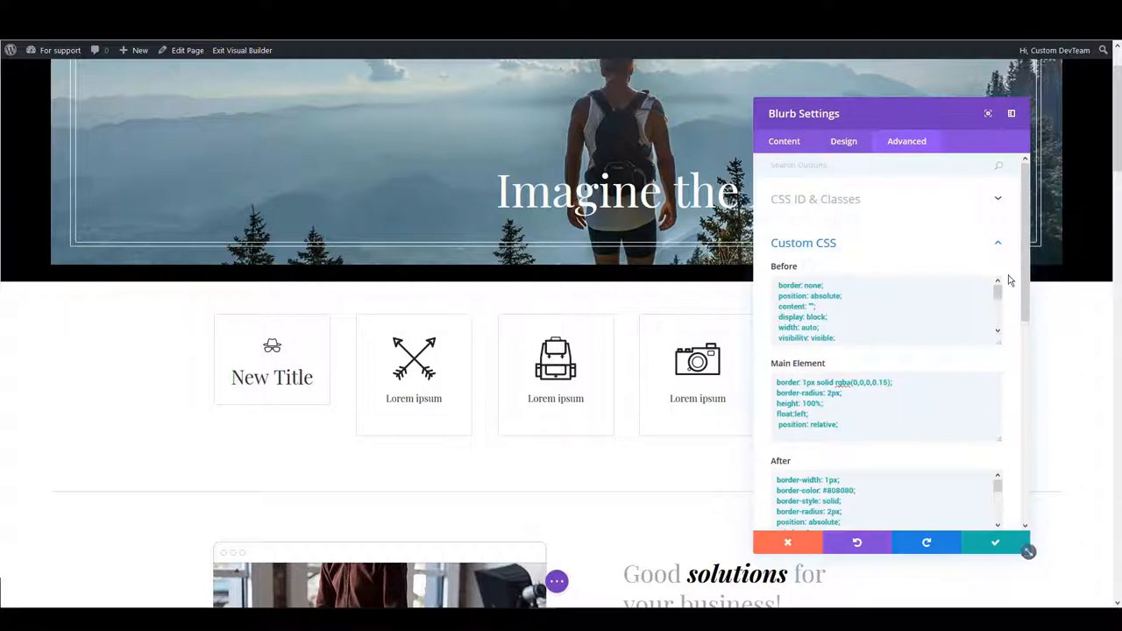
scroll(down, 3)
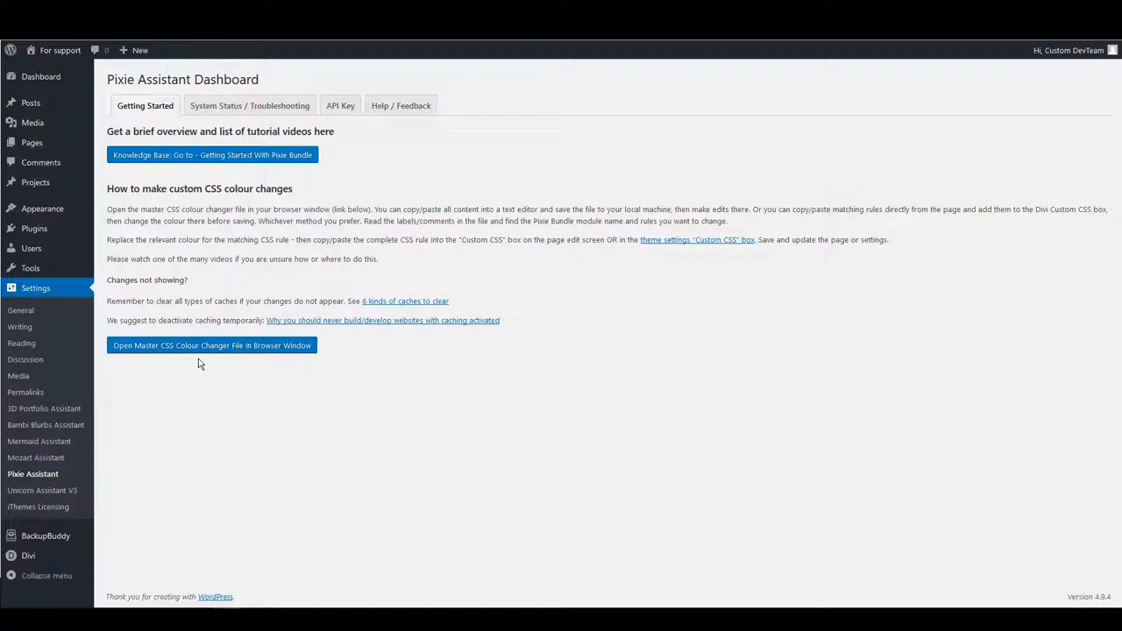
mouse_move(199, 345)
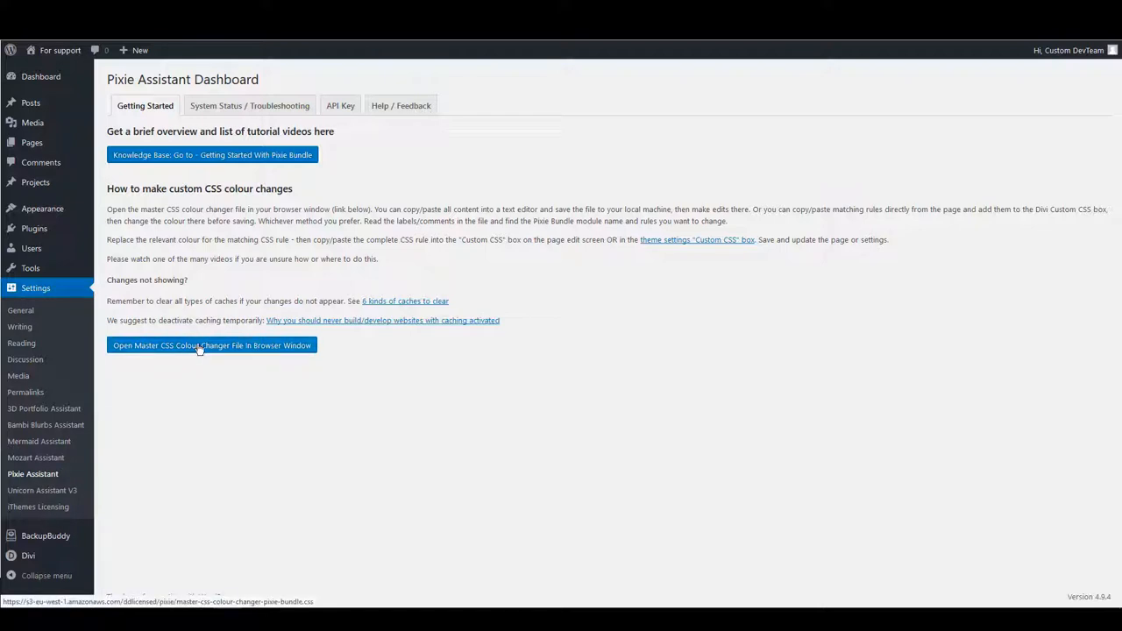
- Open the Master CSS Colour Changer file in a browser window from Pixie Assistant
click(212, 345)
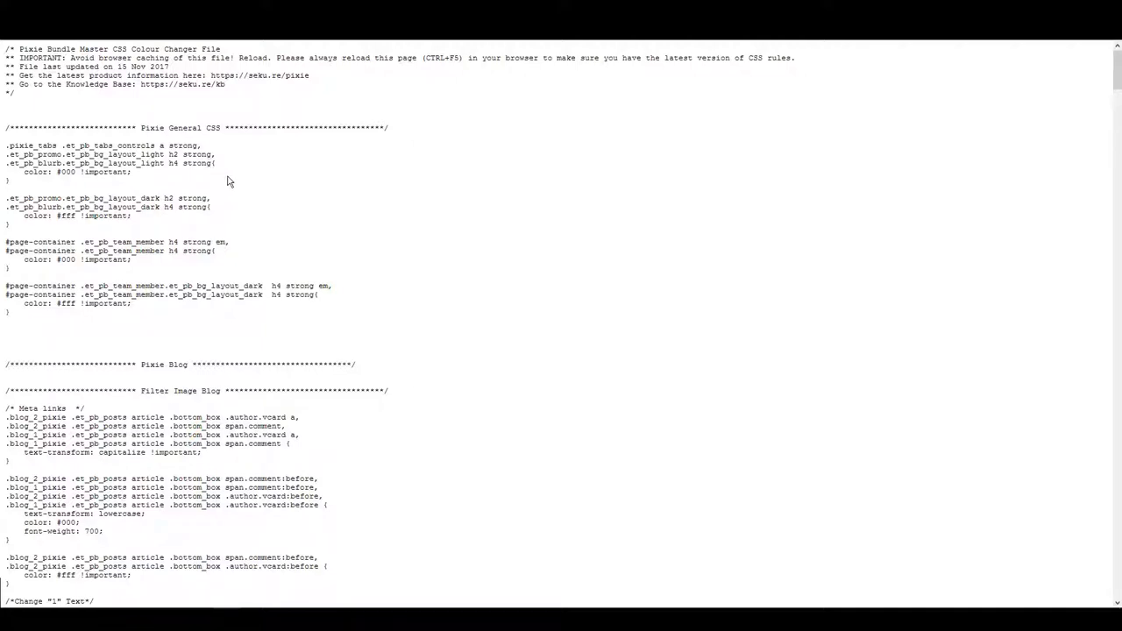
key(ctrl+a)
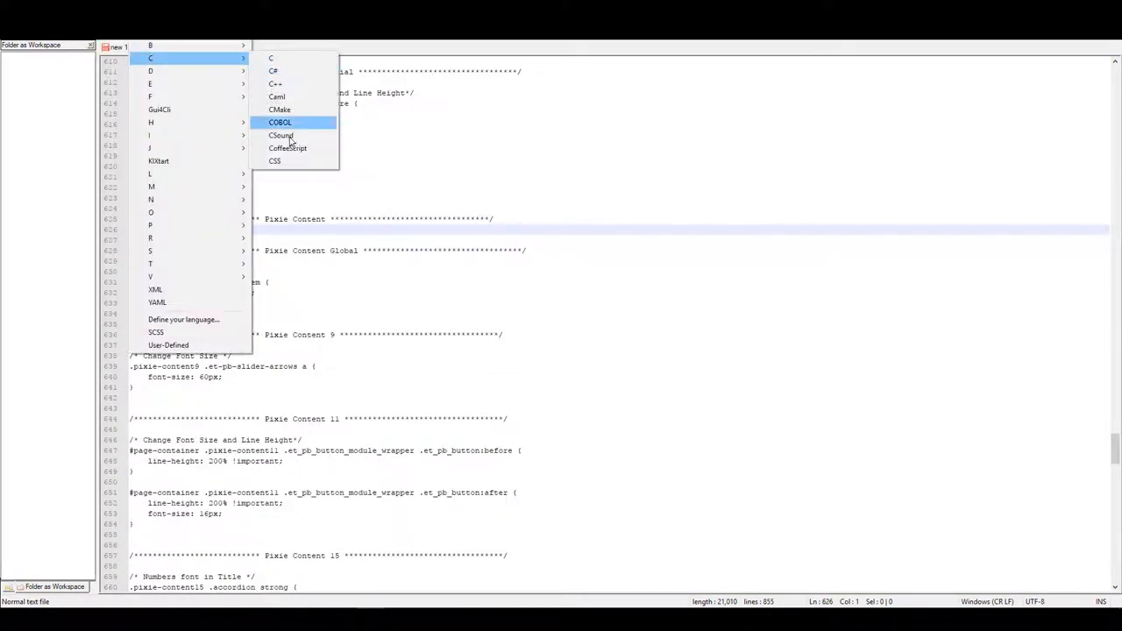
- Set the pasted Notepad++ document's language to CSS
click(276, 160)
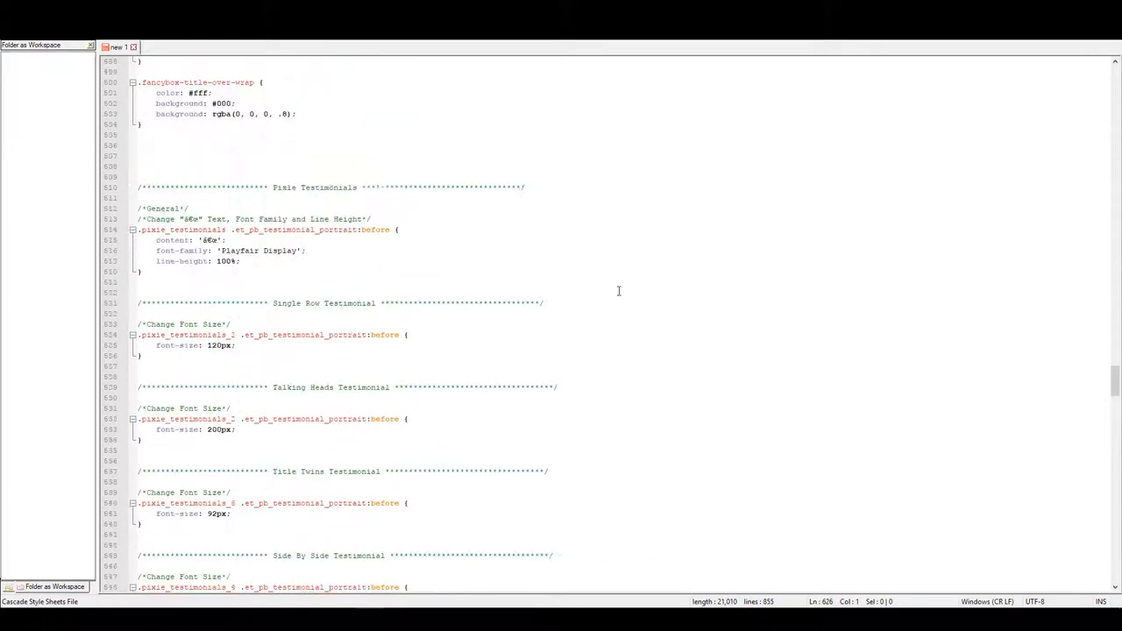
scroll(up, 3)
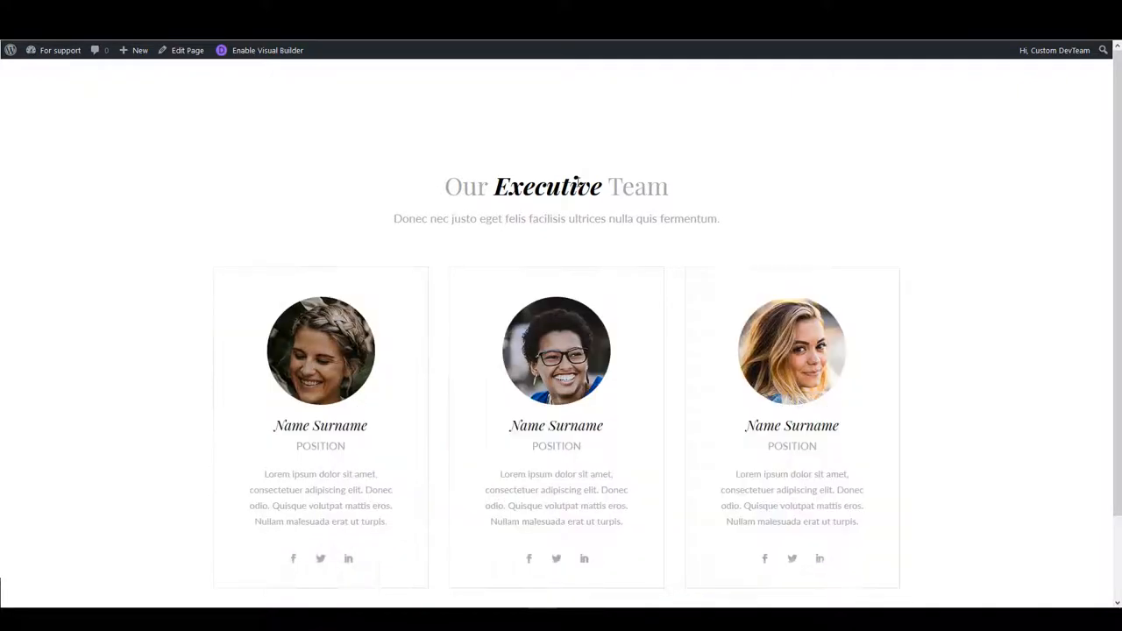
- Scroll the front-end page down to the Our Executive Team cards
scroll(down, 3)
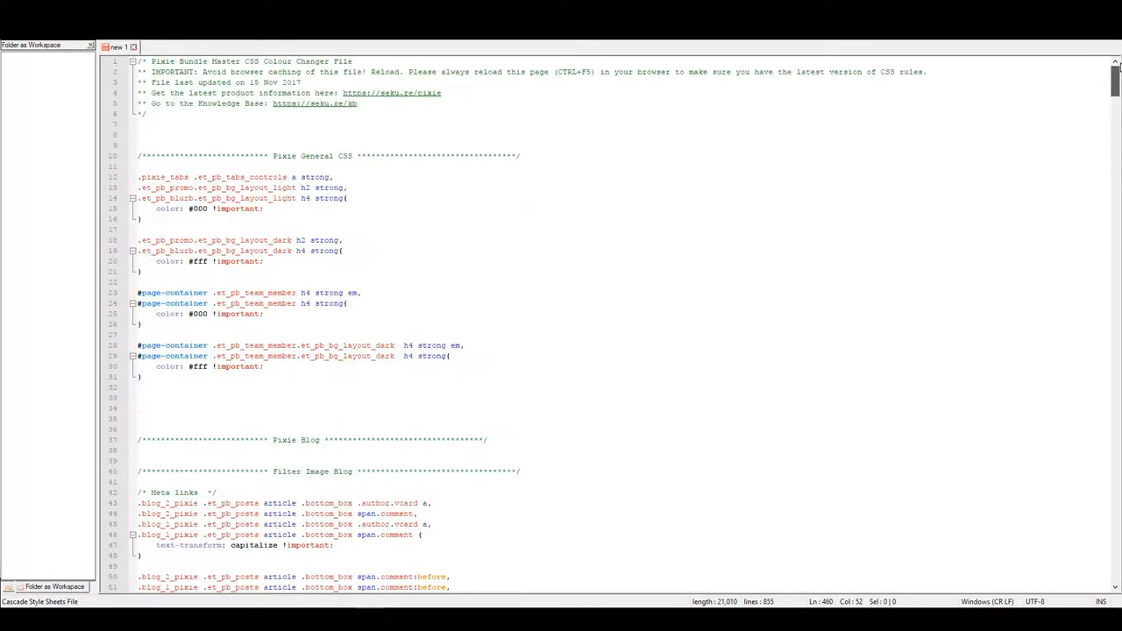
- Search the CSS file to jump to the Grand Person Module rules
scroll(down, 3)
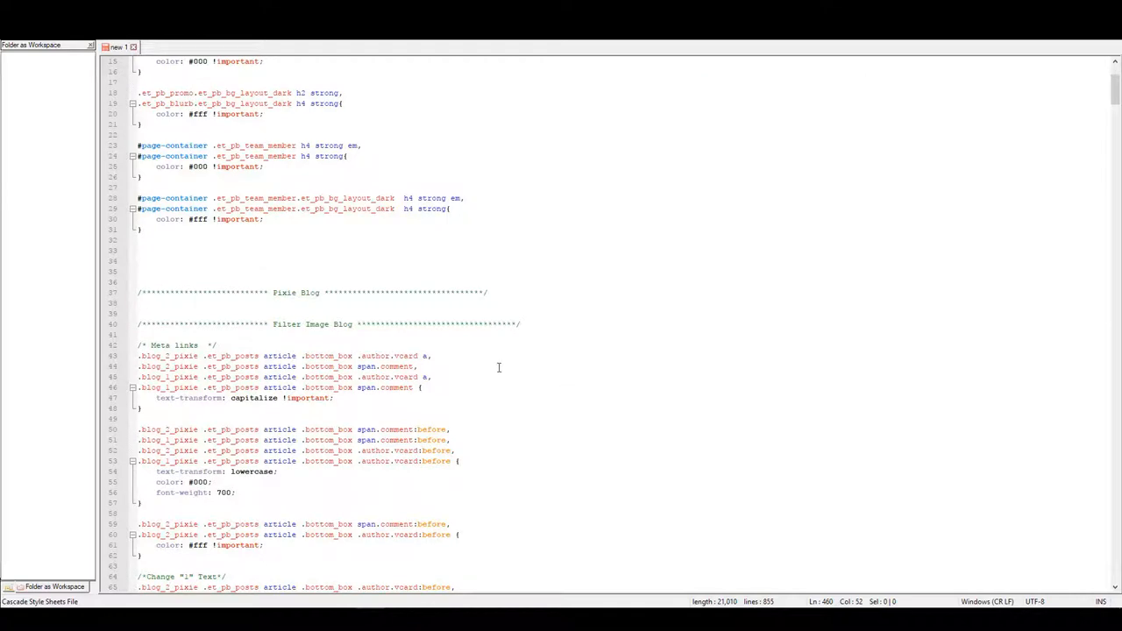
scroll(down, 3)
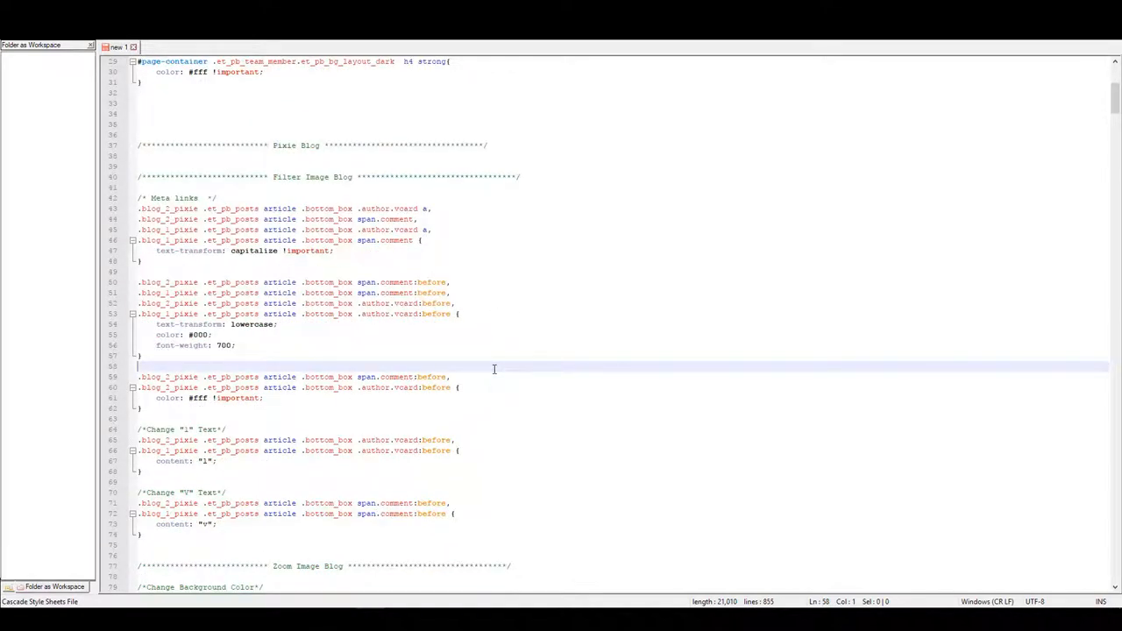
key(Ctrl+f)
text(grand paren)
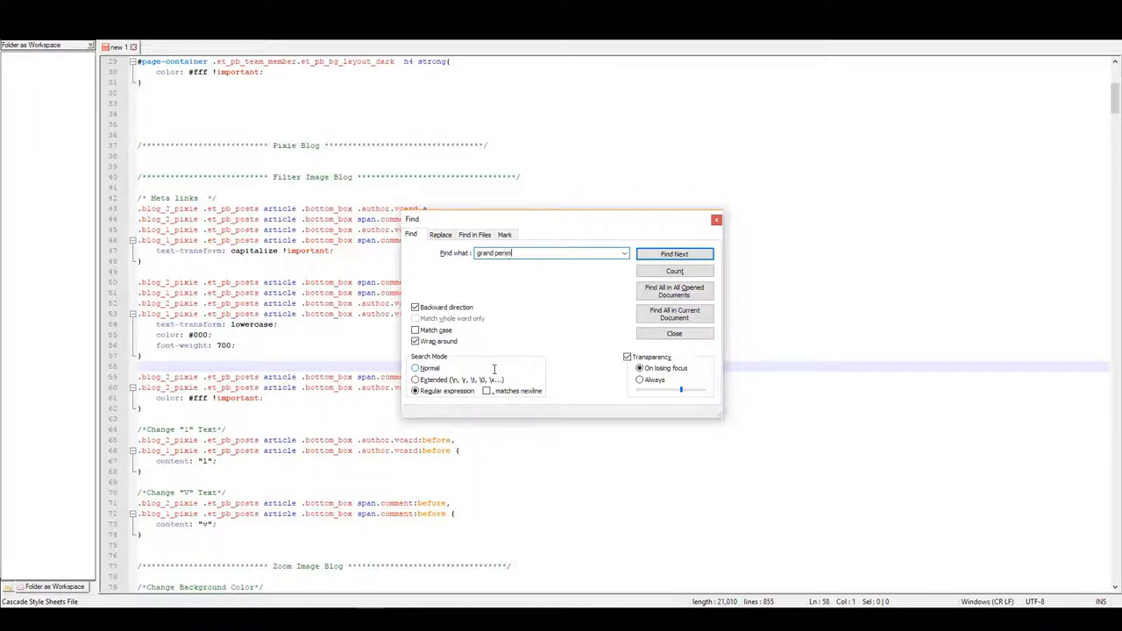
click(674, 253)
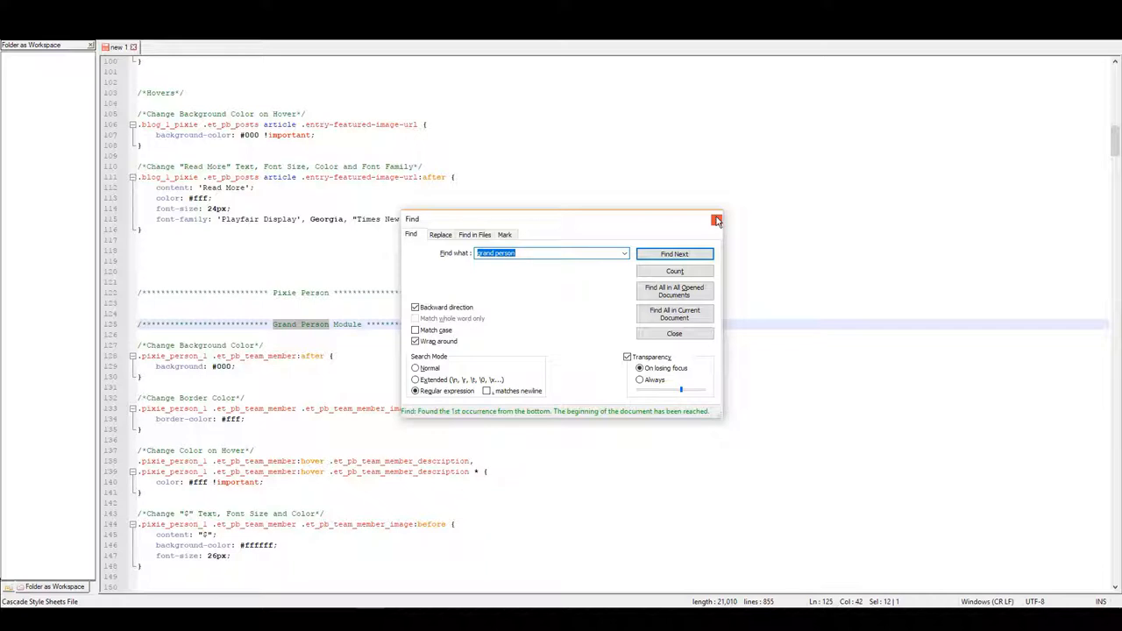
click(716, 219)
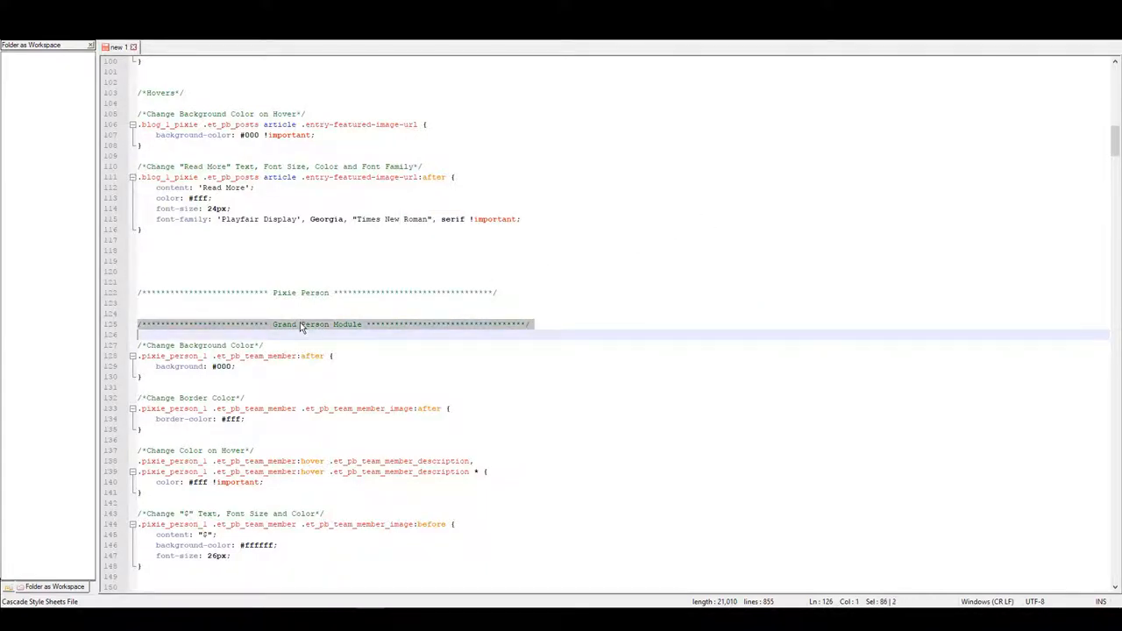
- Replace #fff with red in the 'Change Color on Hover' rule
scroll(down, 3)
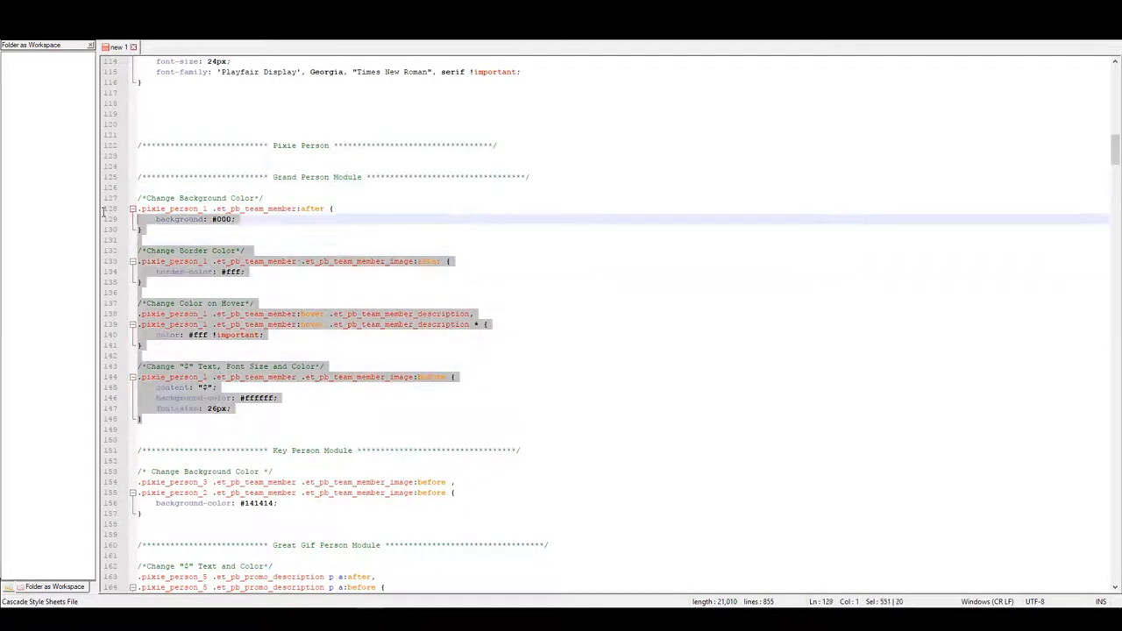
click(348, 223)
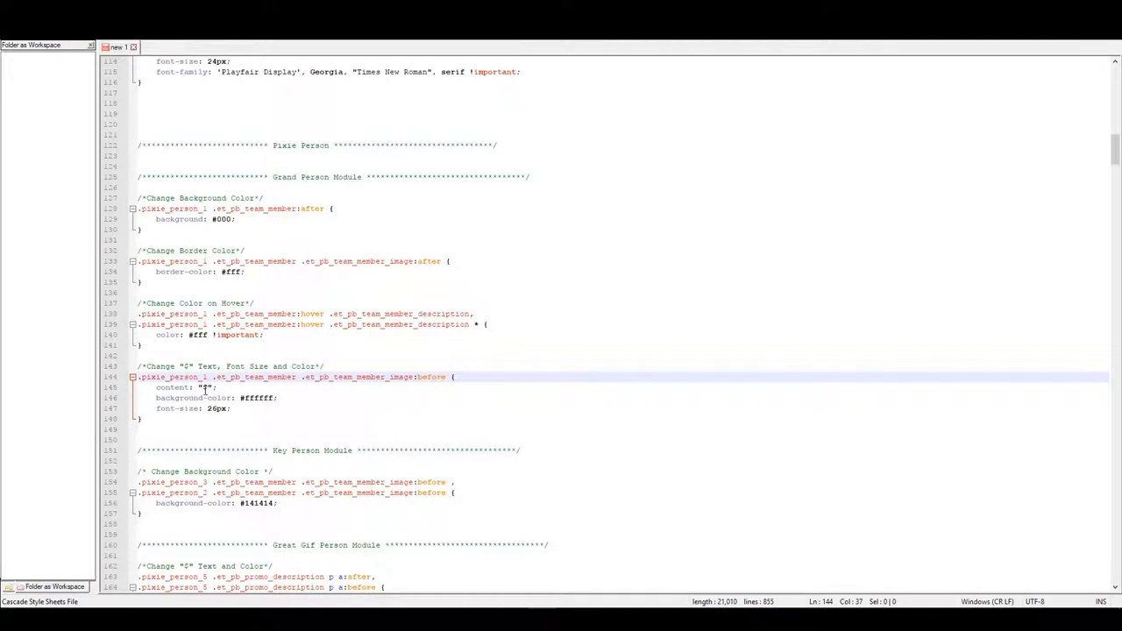
click(205, 387)
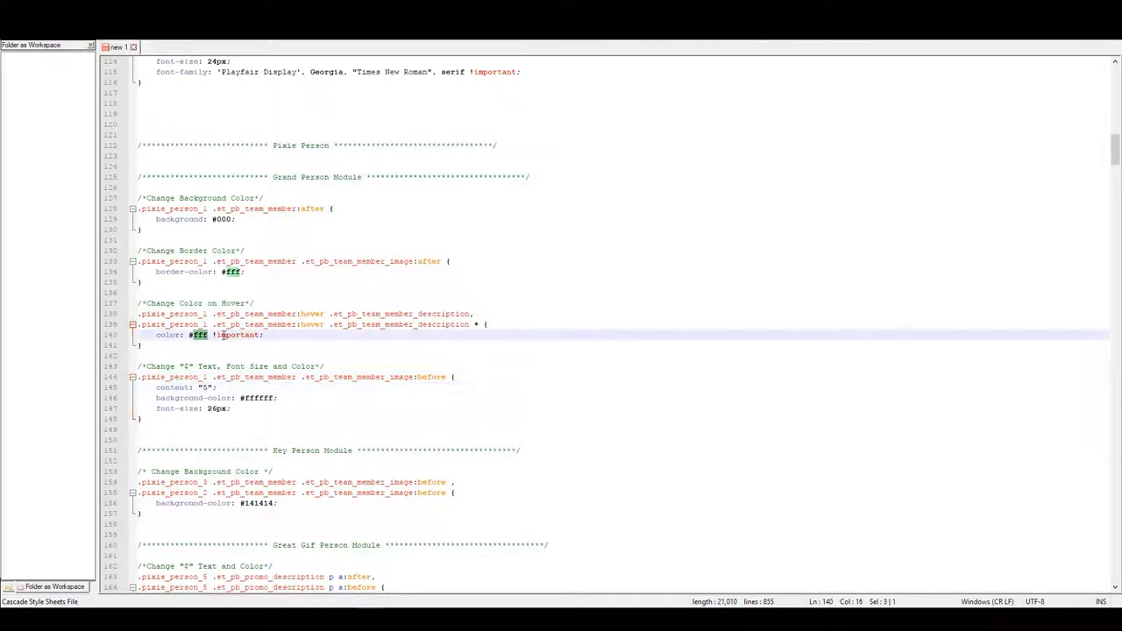
text(red)
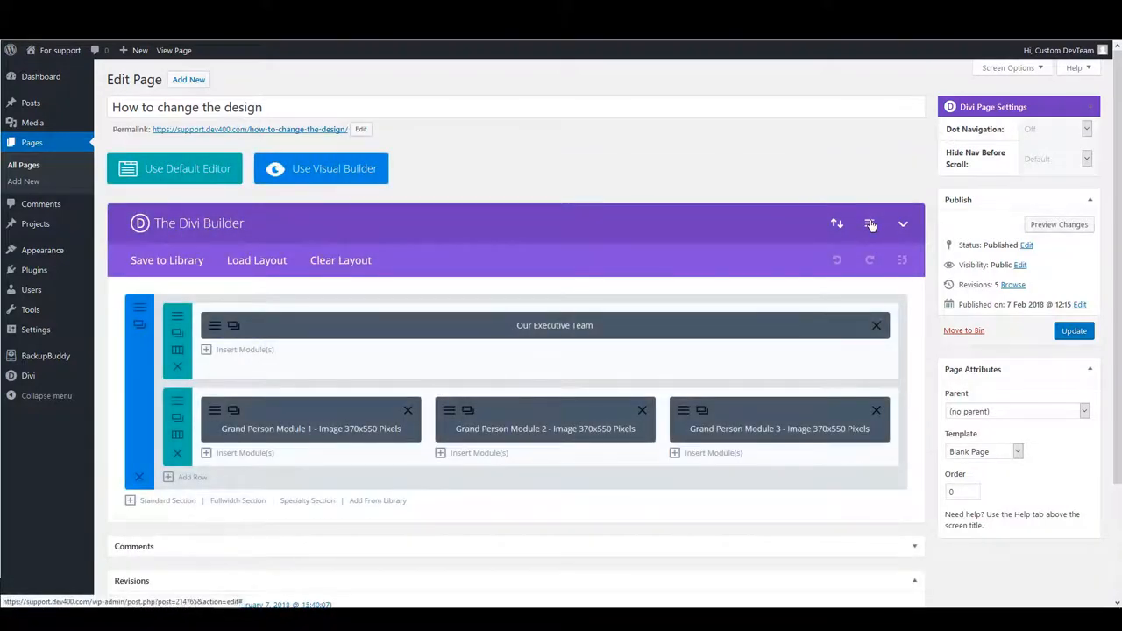
- Save the page's Custom CSS setting, update the page, and open the live page
click(869, 224)
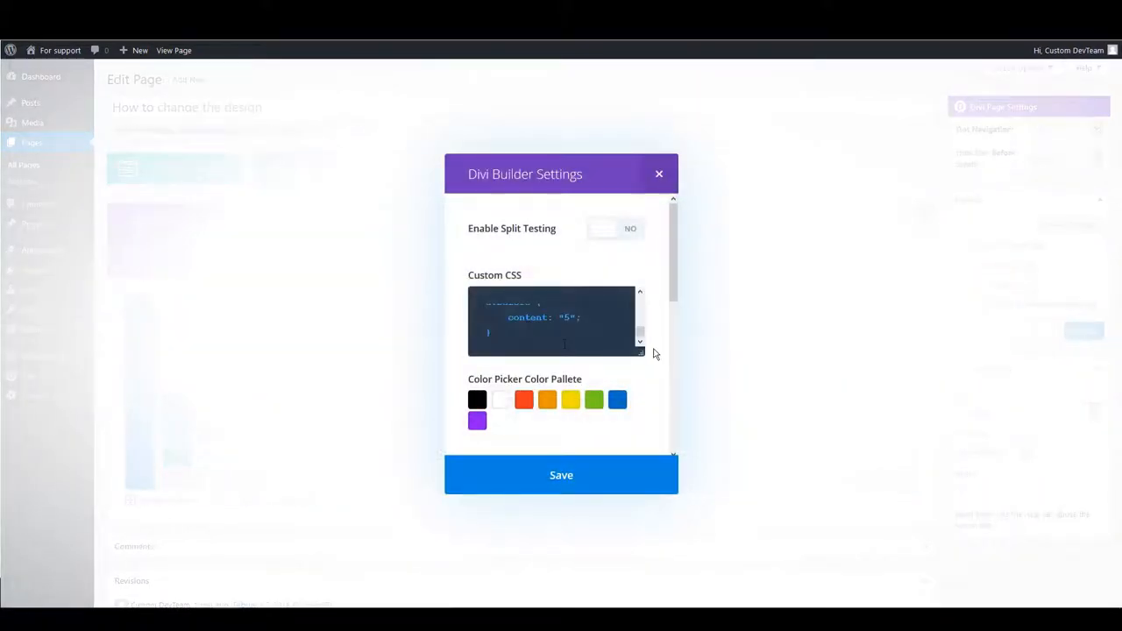
click(659, 173)
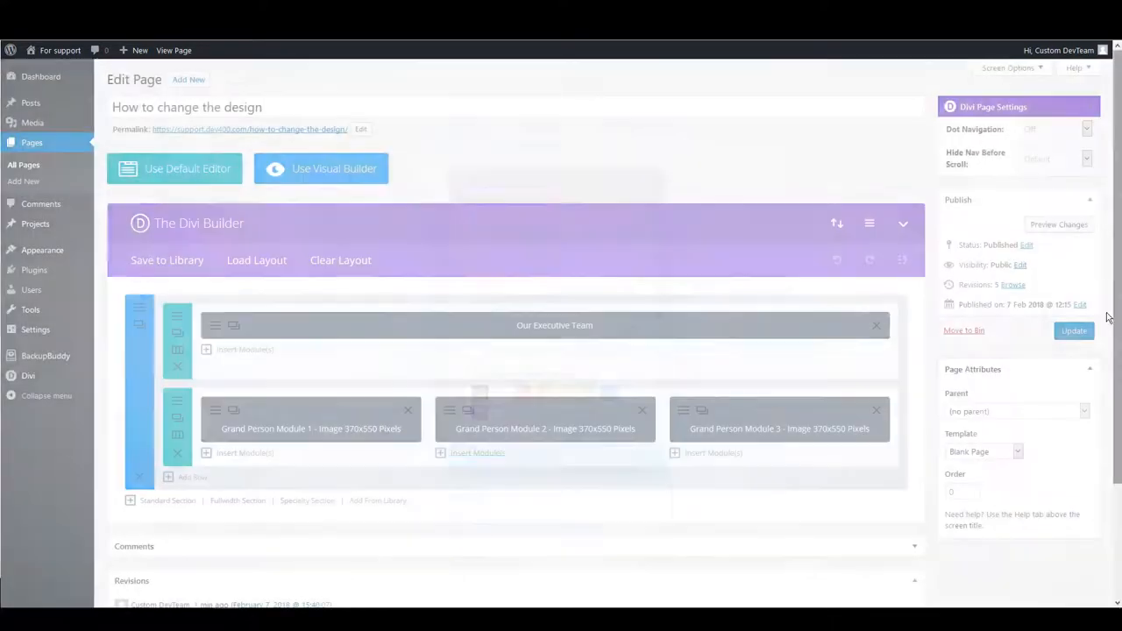
click(1073, 330)
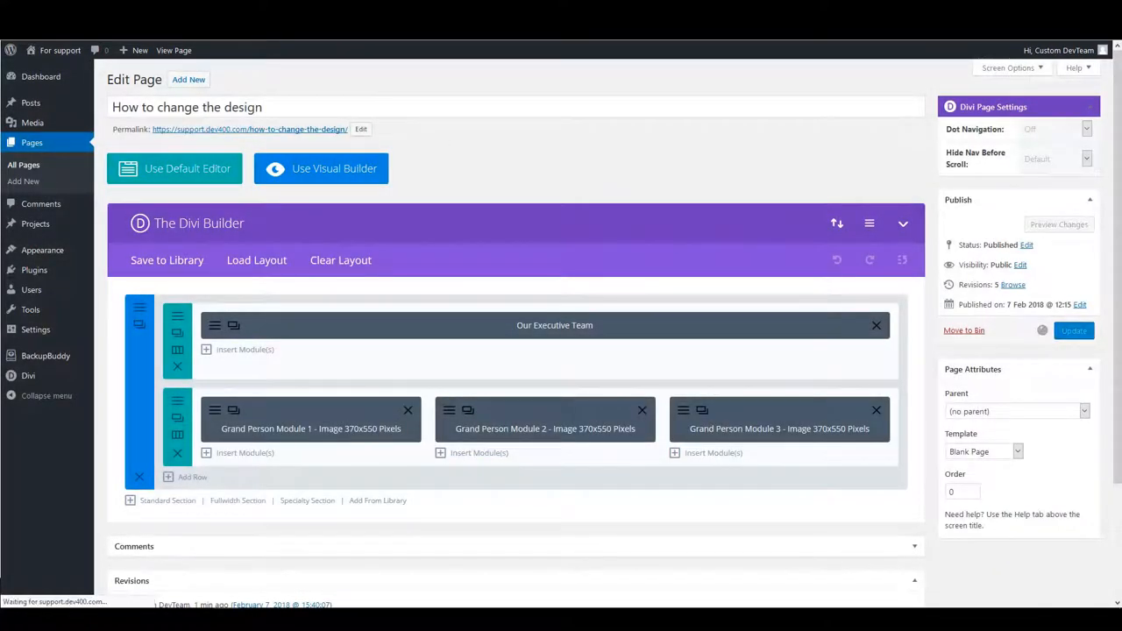
click(174, 50)
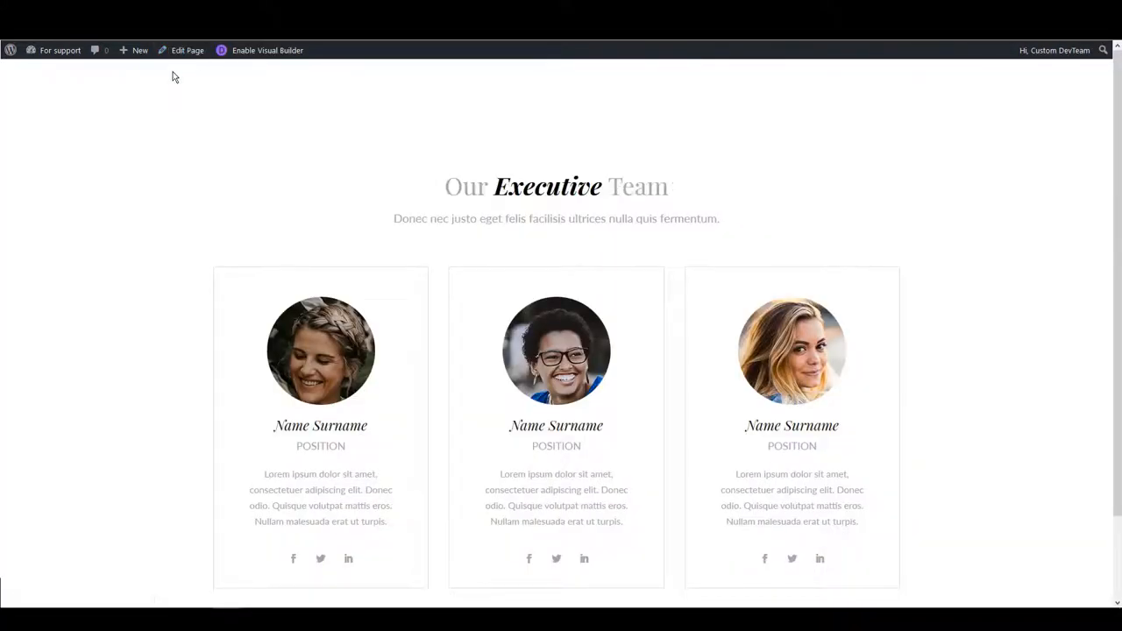
scroll(down, 3)
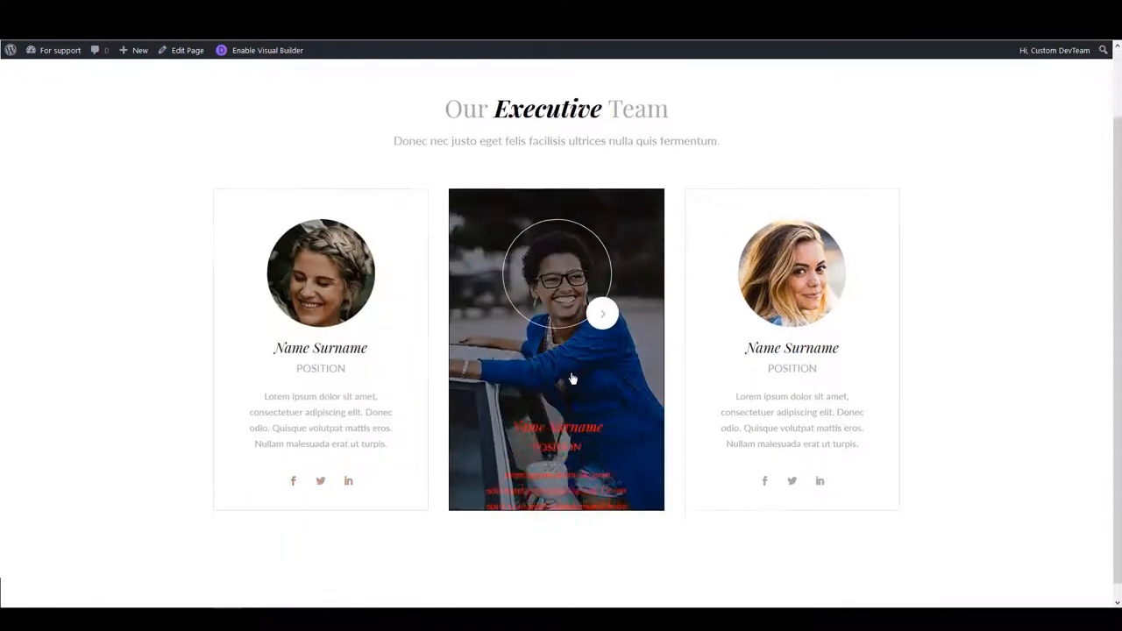
click(603, 313)
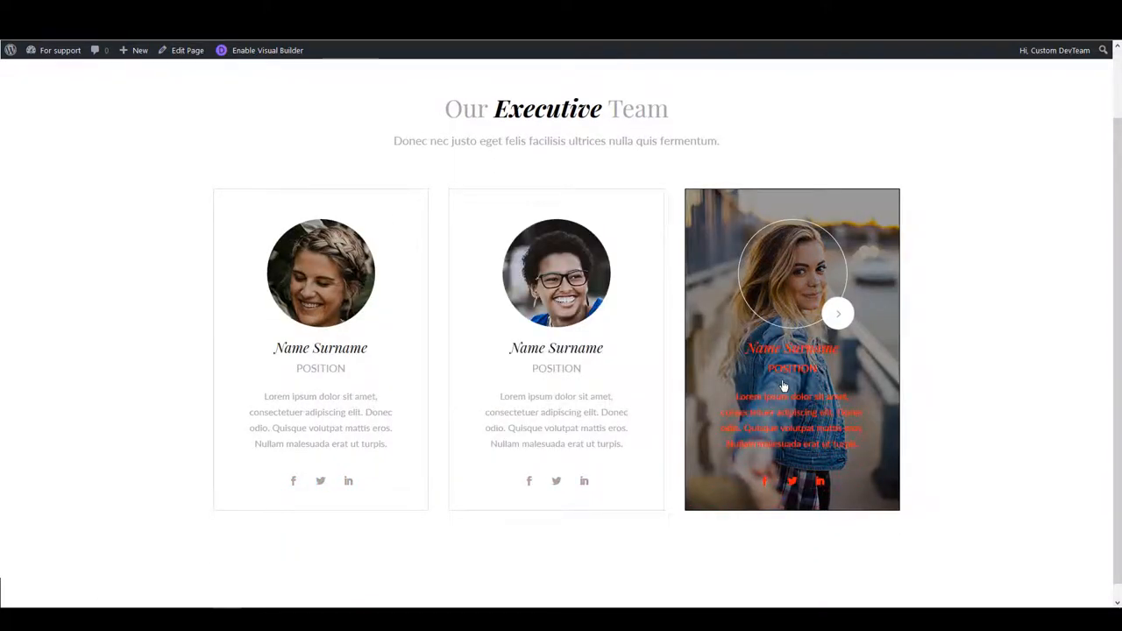
mouse_move(850, 392)
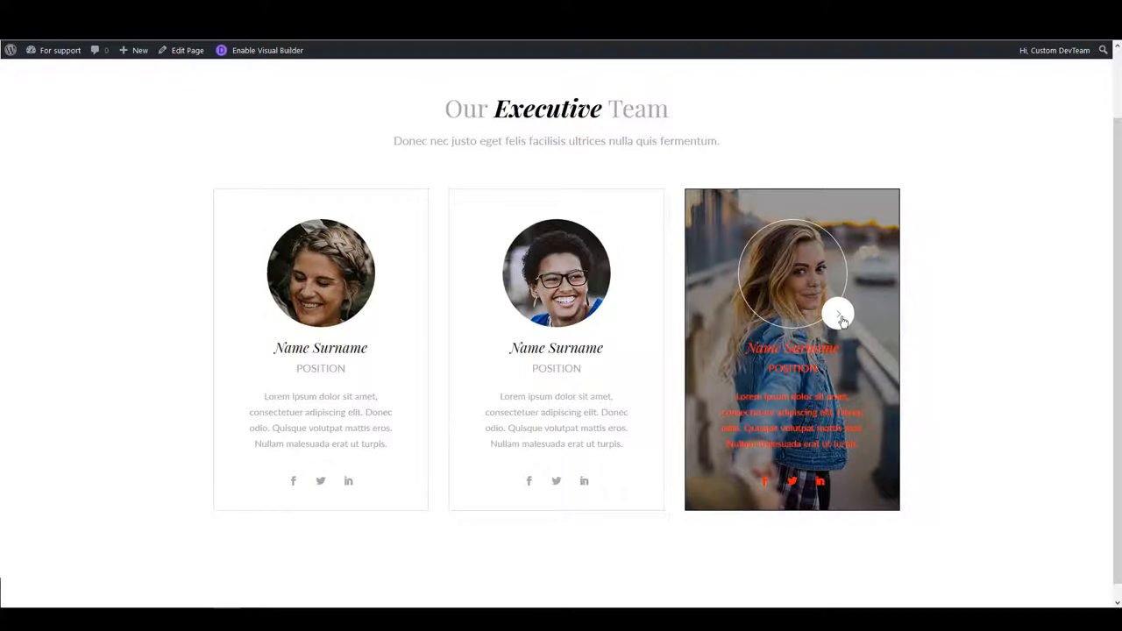
mouse_move(859, 317)
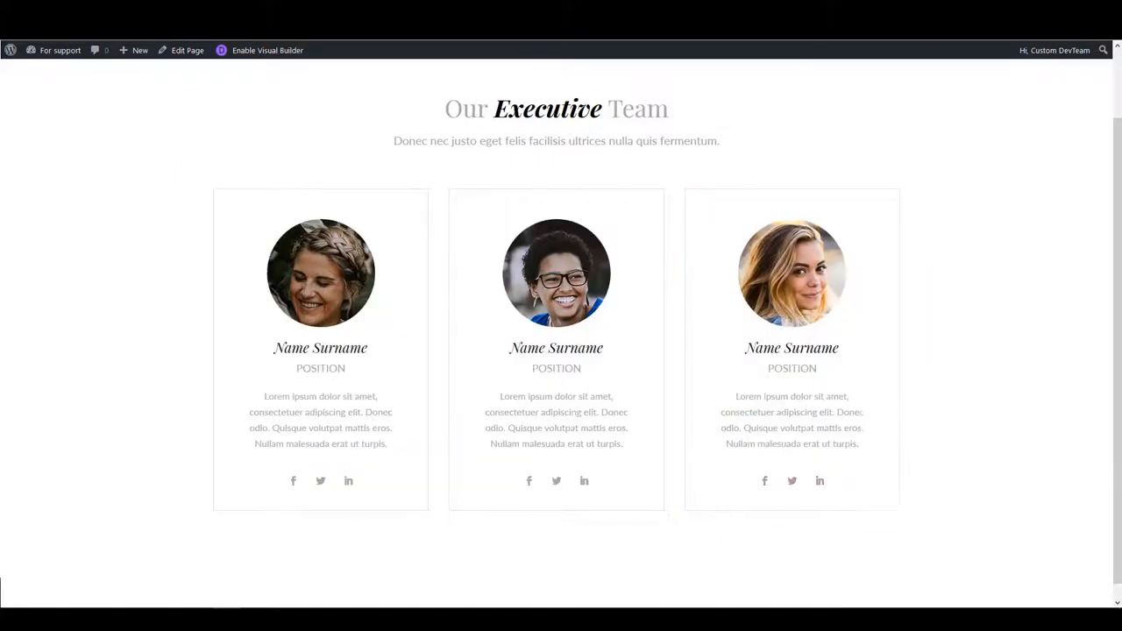
mouse_move(137, 478)
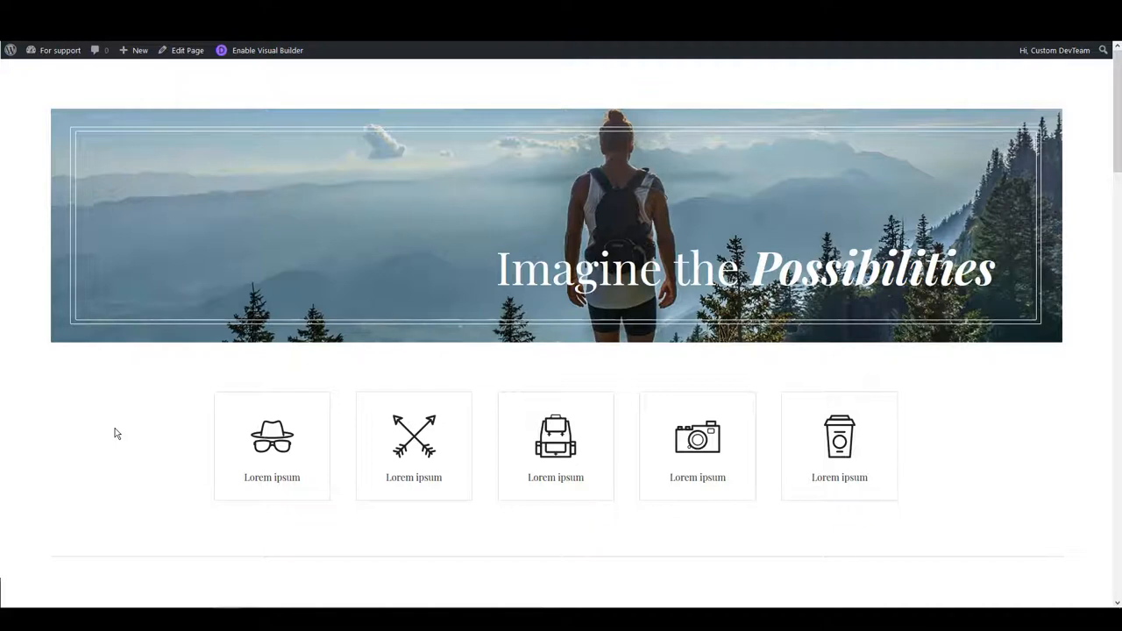
- Open Firefox Developer Tools with F12 to inspect the 'Good solutions for your business!' heading
key(F12)
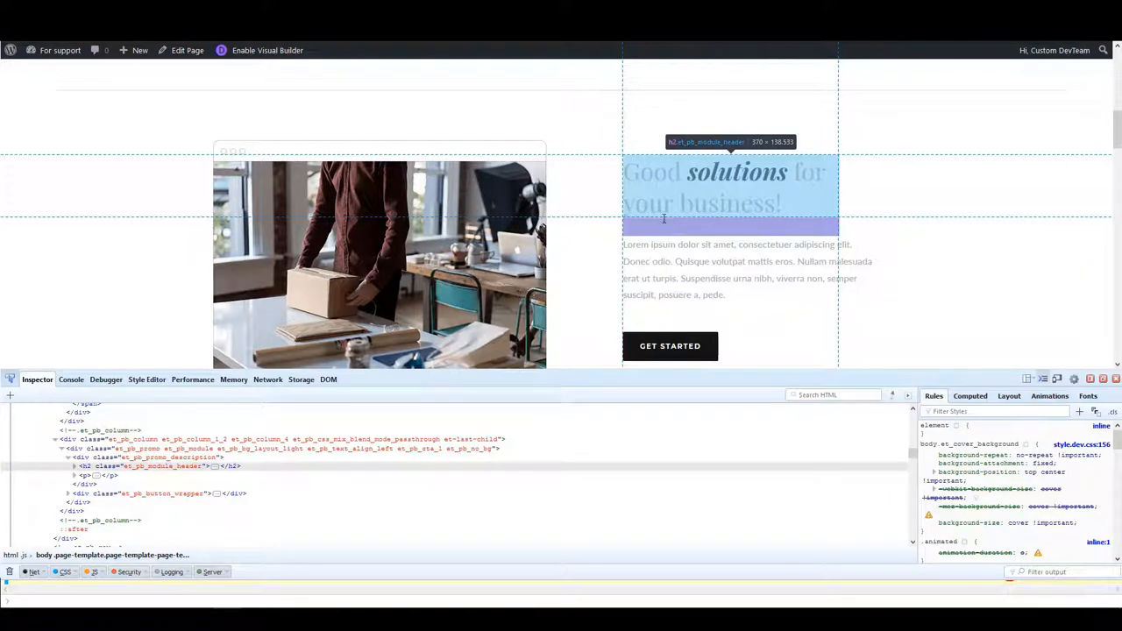
- Select the bold 'solutions' word in the 'Good solutions for your business!' heading to see its Pixie master CSS rule
click(158, 466)
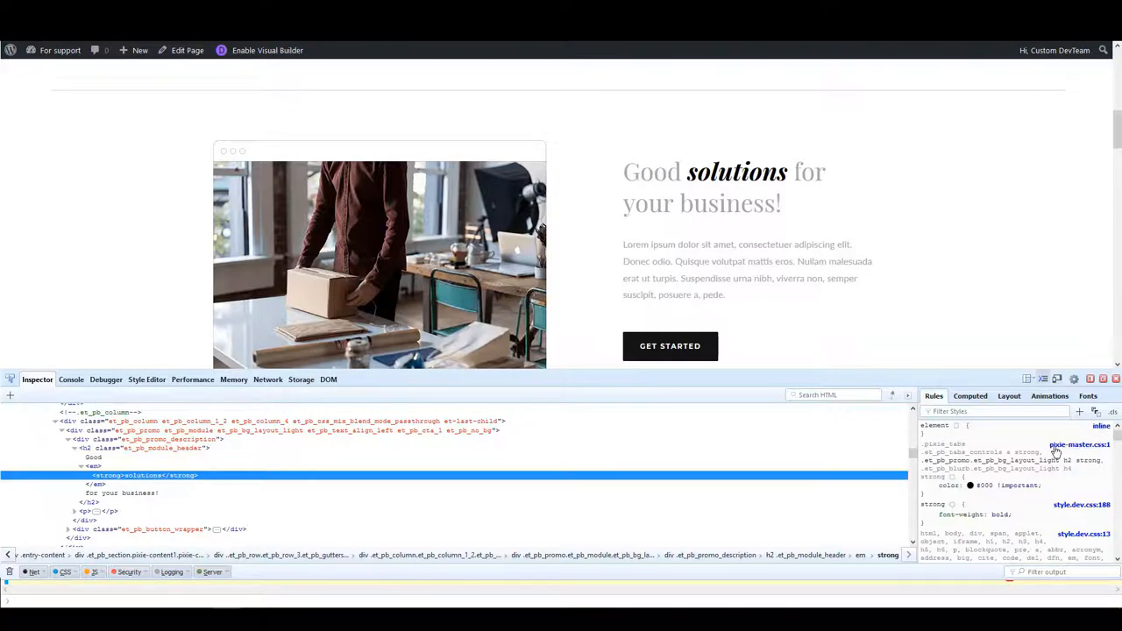
mouse_move(1063, 450)
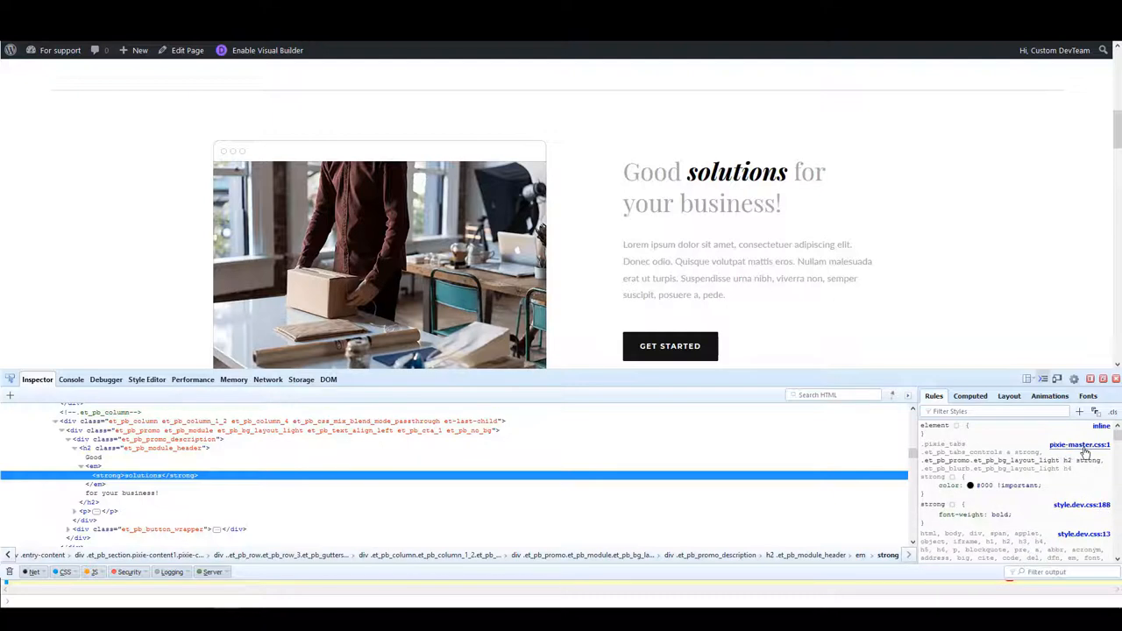
mouse_move(1080, 445)
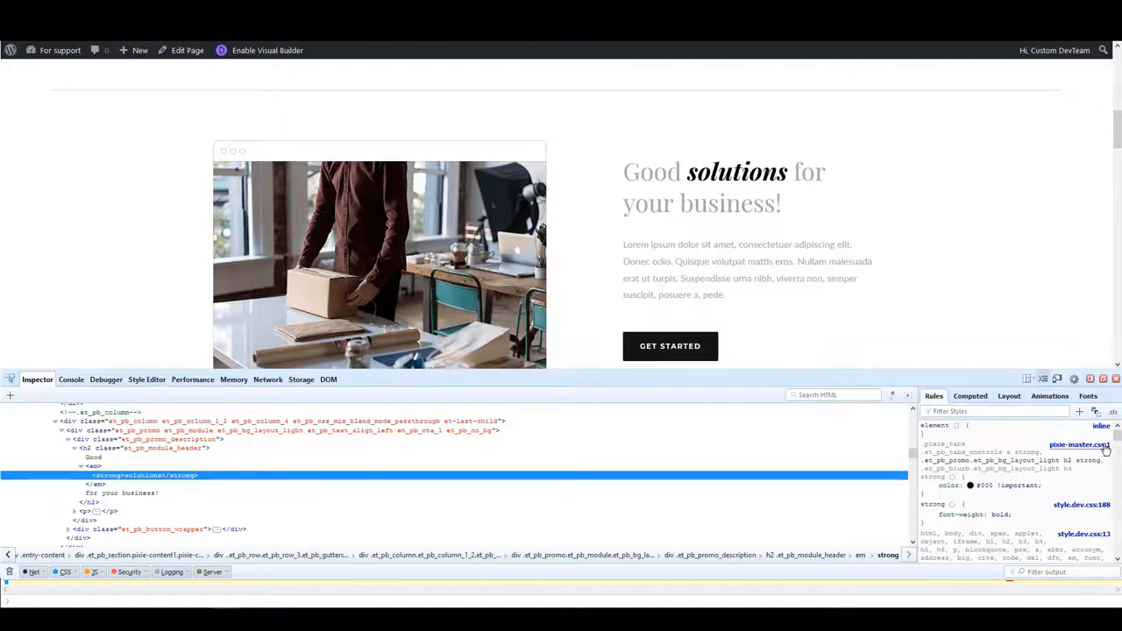
mouse_move(1080, 444)
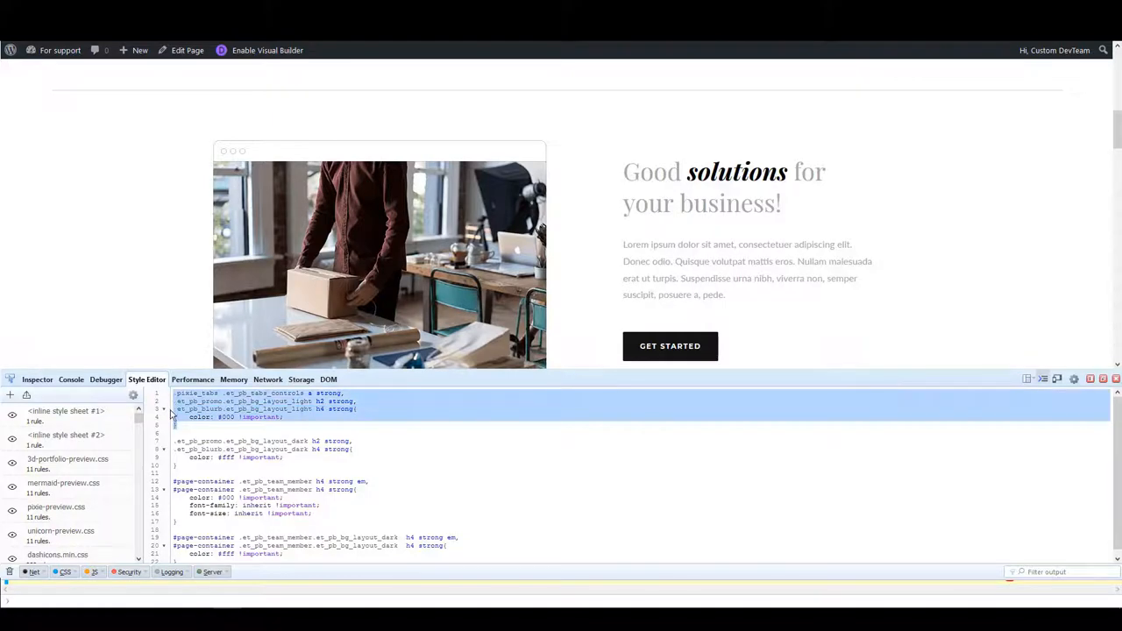
- Return to the Inspector tab showing the 'solutions' element markup and rules
click(37, 378)
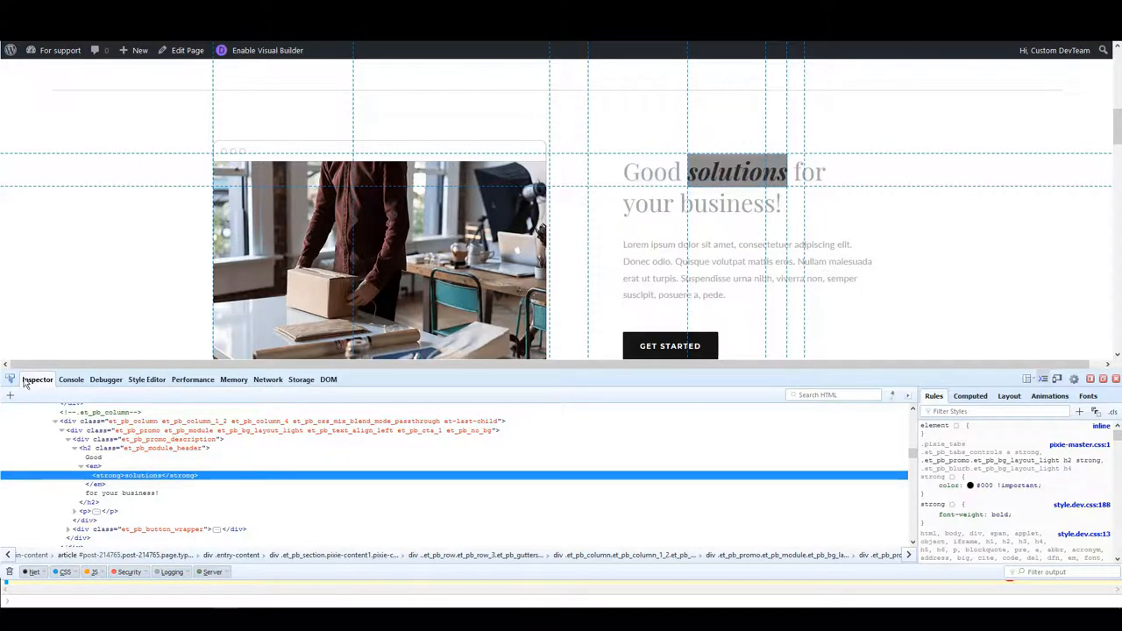
mouse_move(626, 236)
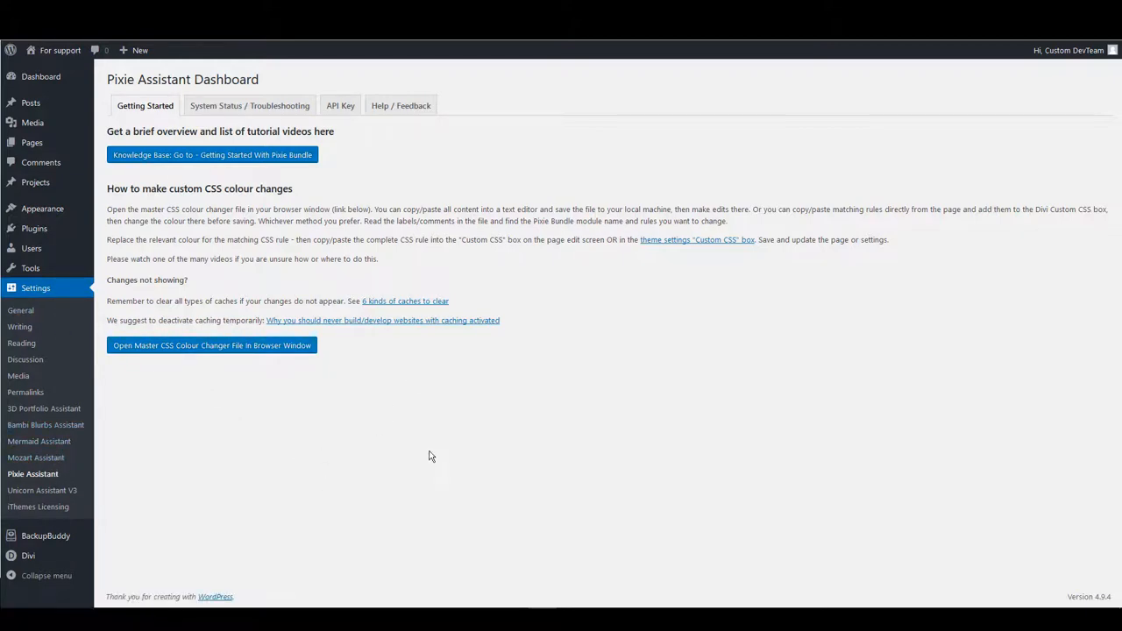
mouse_move(504, 324)
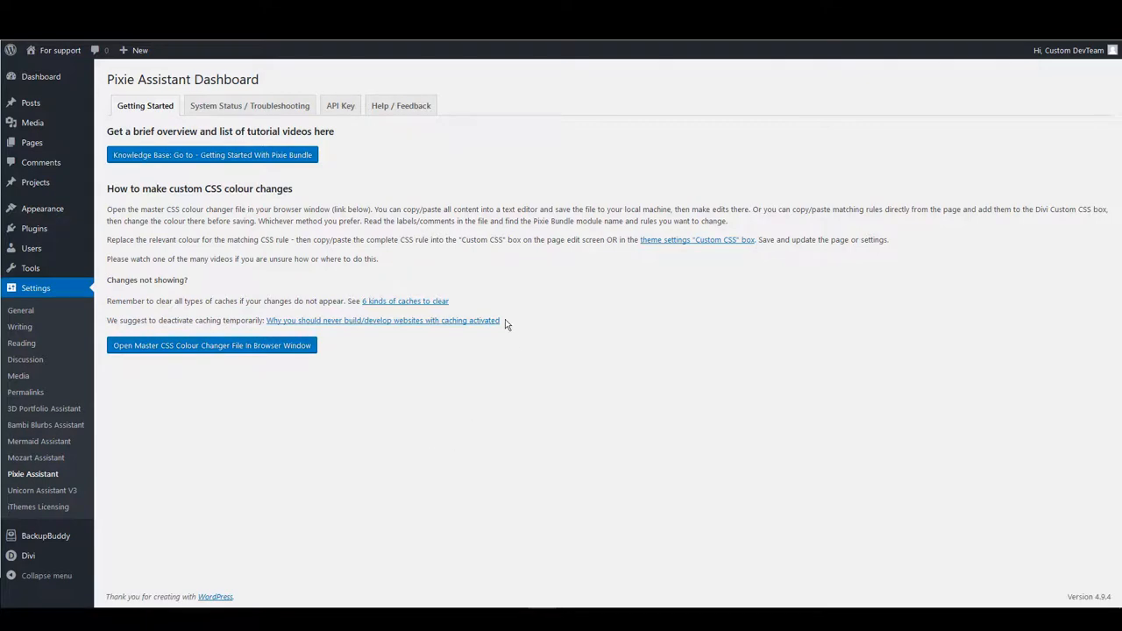
mouse_move(507, 323)
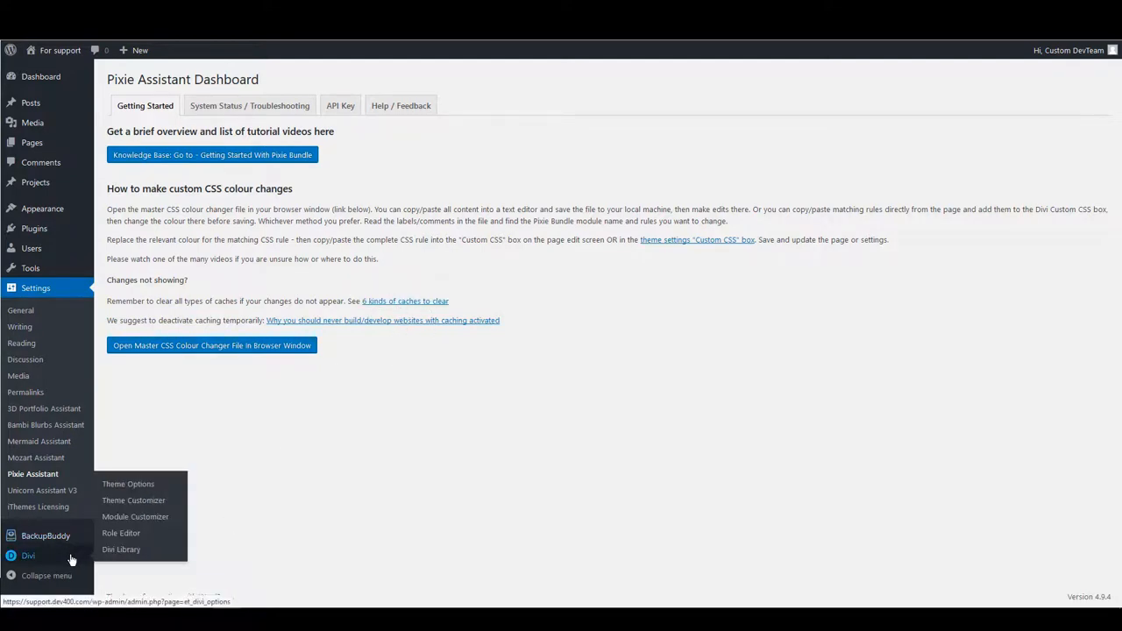
mouse_move(128, 484)
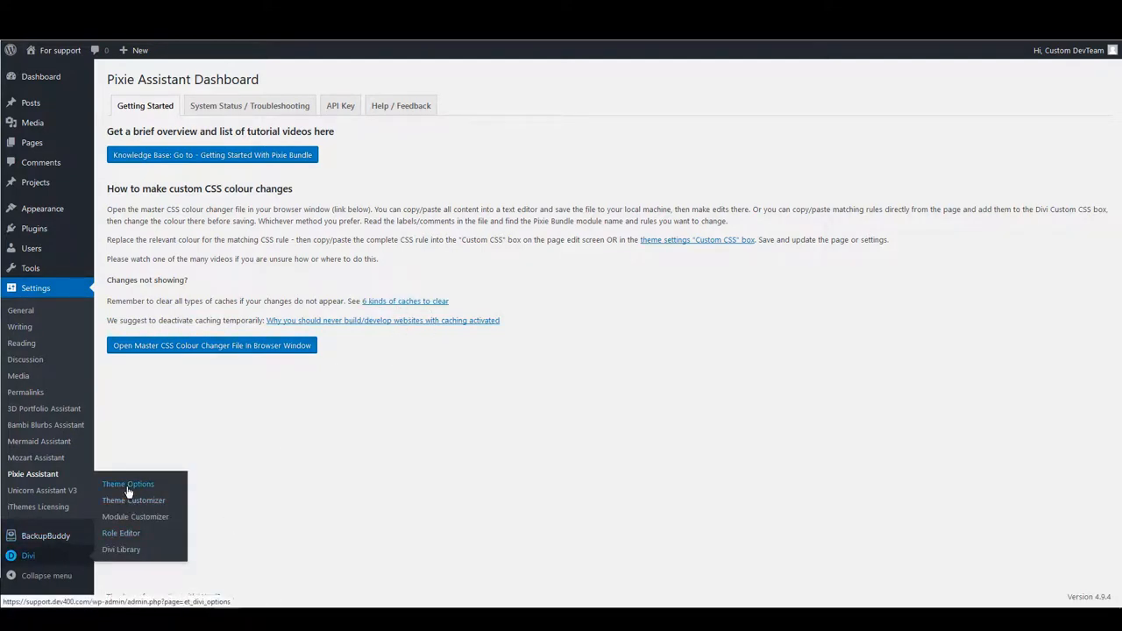
- Open Divi Theme Options and view the Builder tab's Static CSS File Generation setting
click(128, 484)
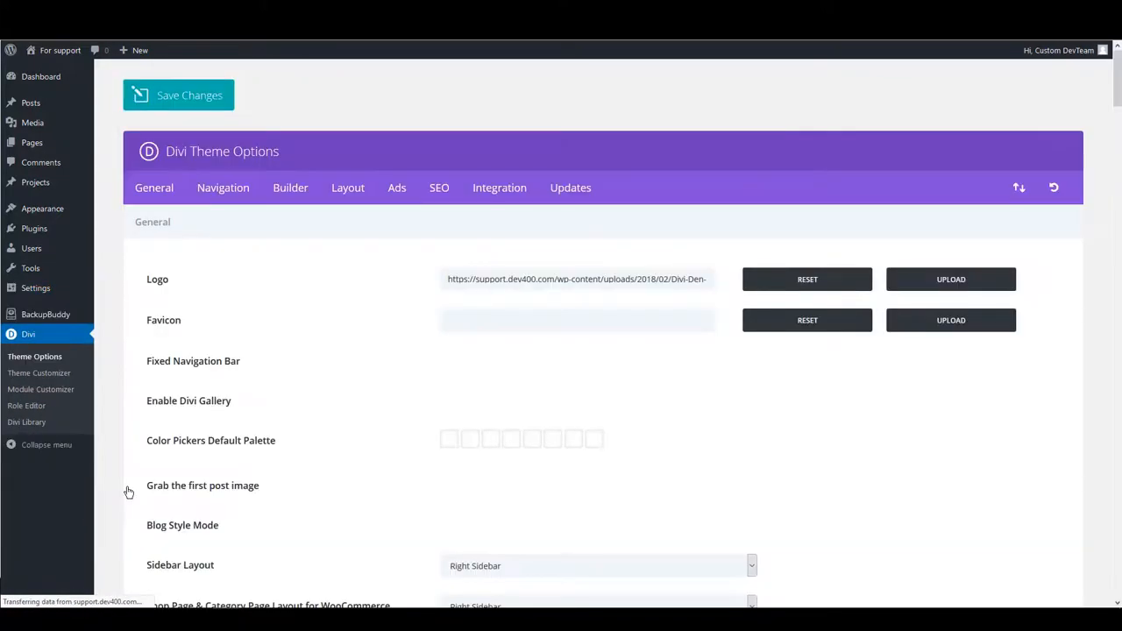
scroll(down, 3)
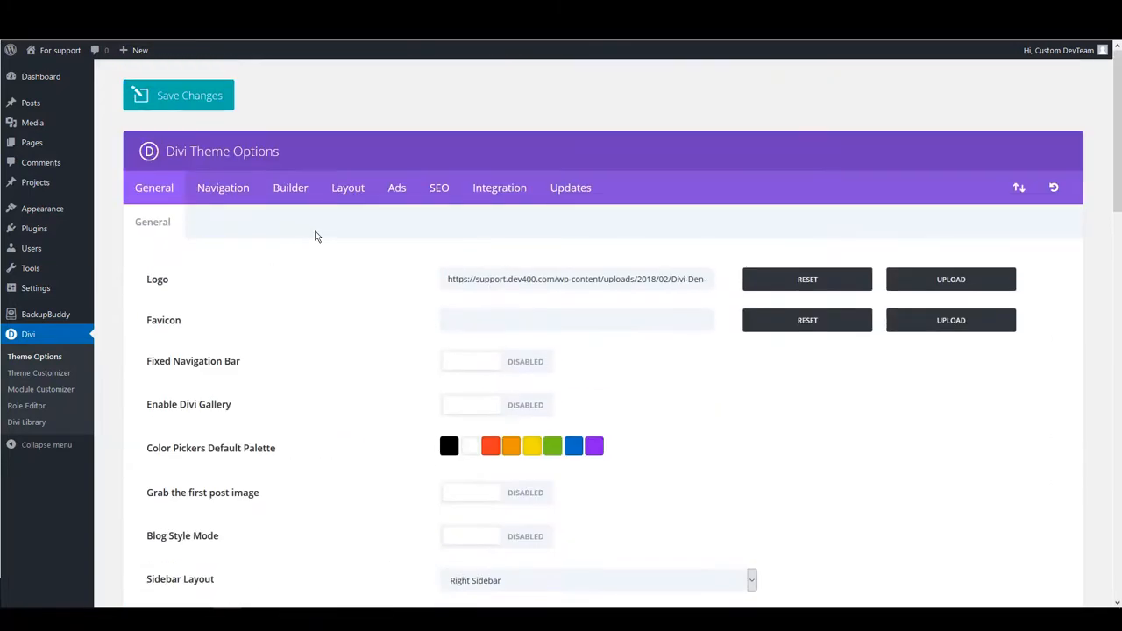
click(290, 188)
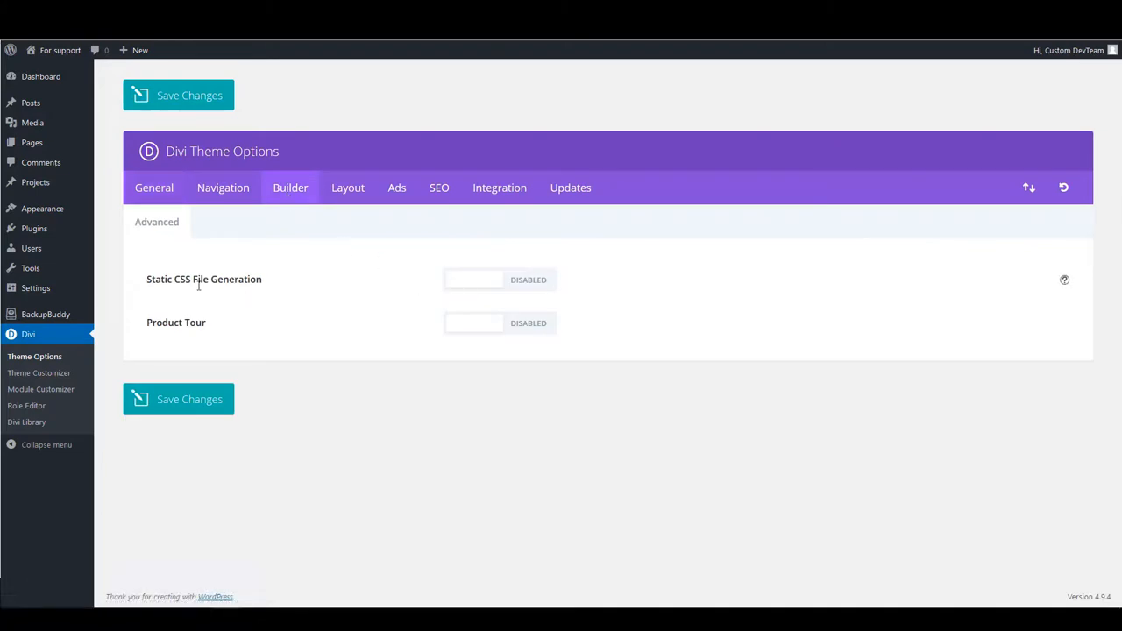